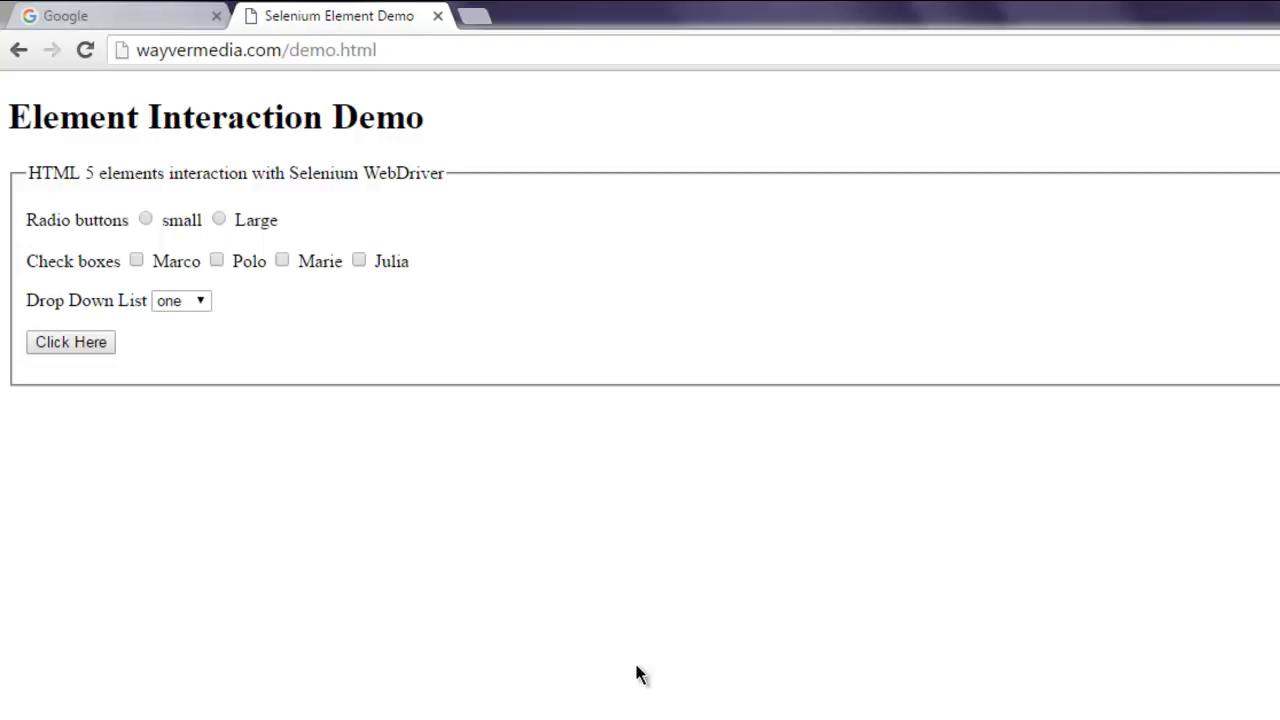
{"action": "mouse_move", "coordinate": [157, 445]}
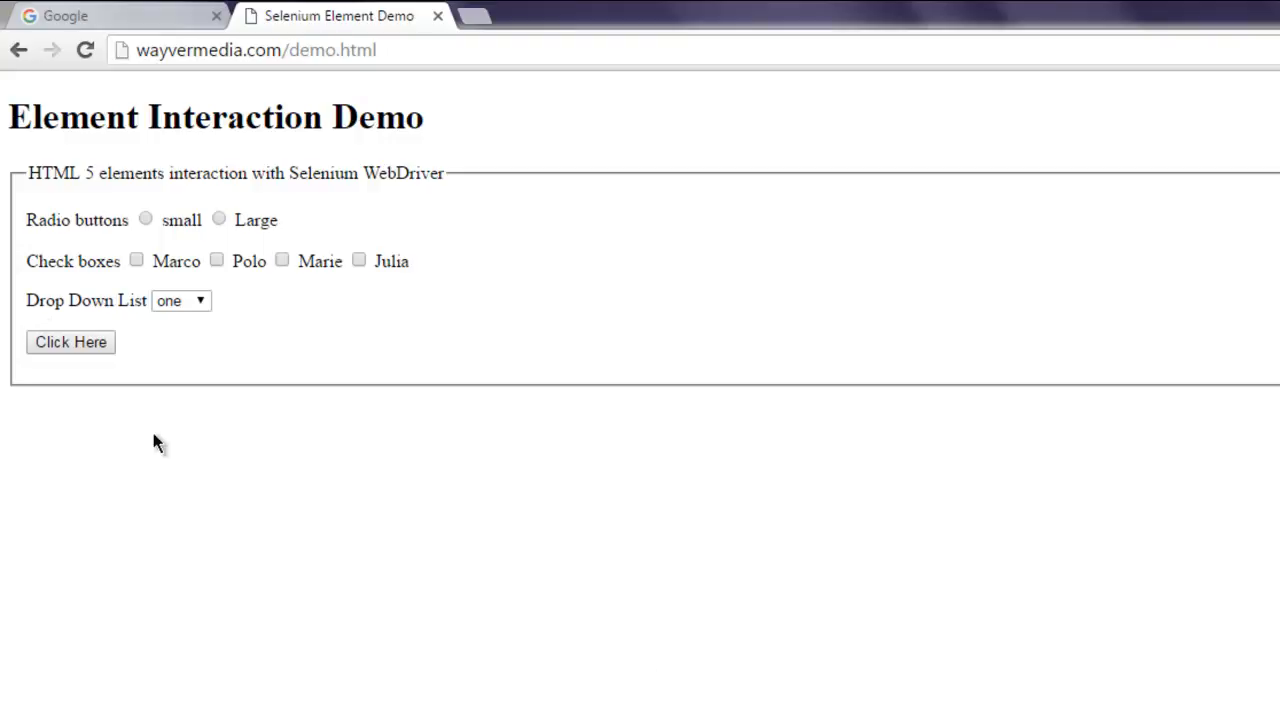
{"action": "mouse_move", "coordinate": [137, 388]}
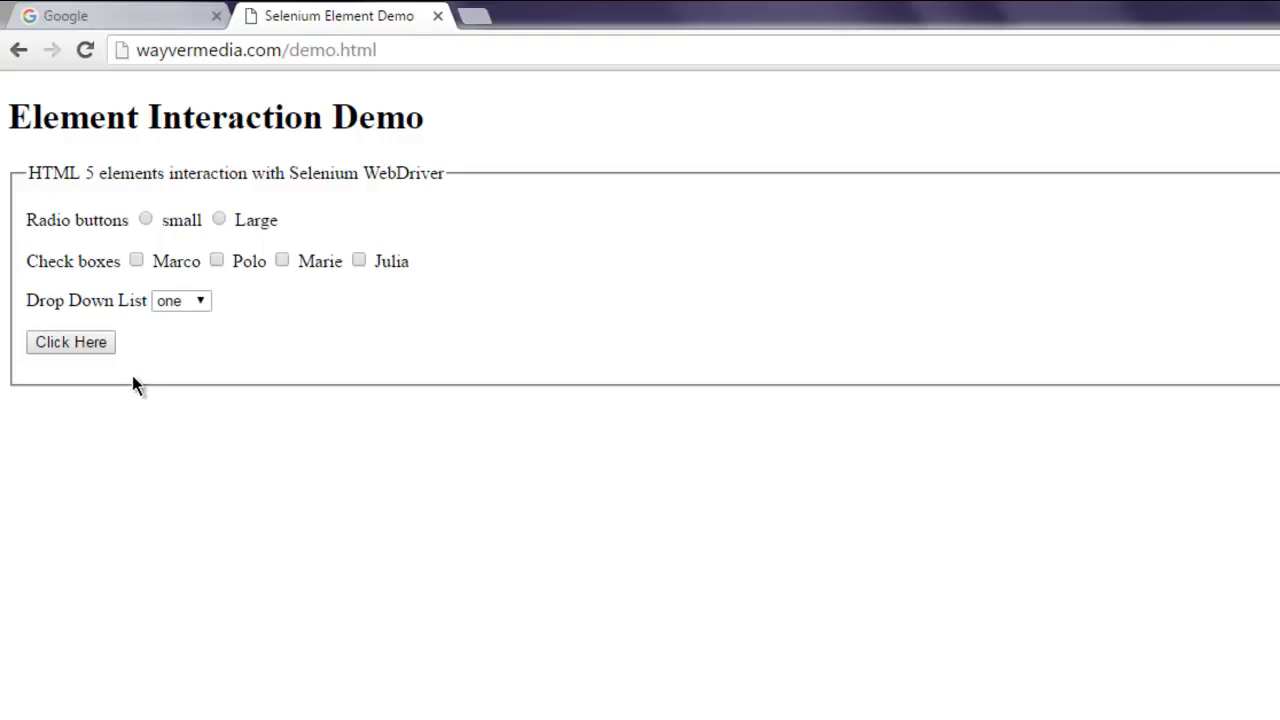
{"action": "mouse_move", "coordinate": [137, 355]}
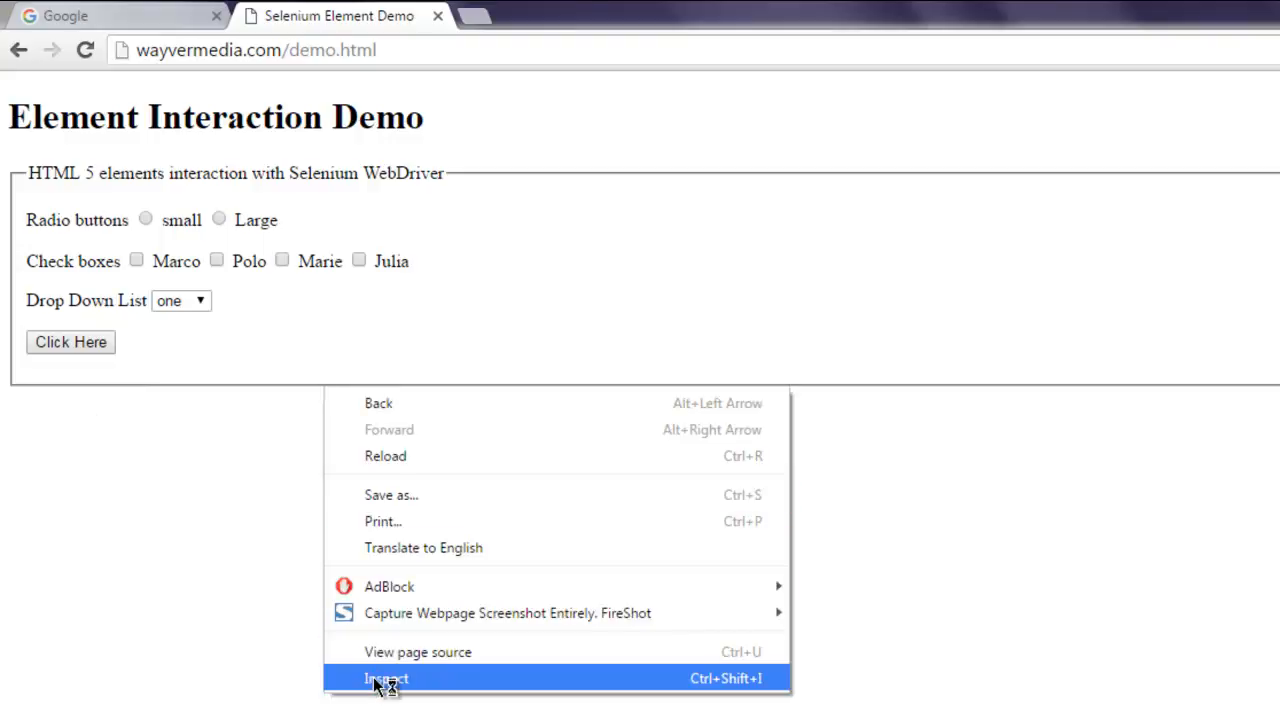
Step: Open Chrome's Inspect tools and highlight the Click Here button's HTML in Elements
{"action": "left_click", "coordinate": [386, 678]}
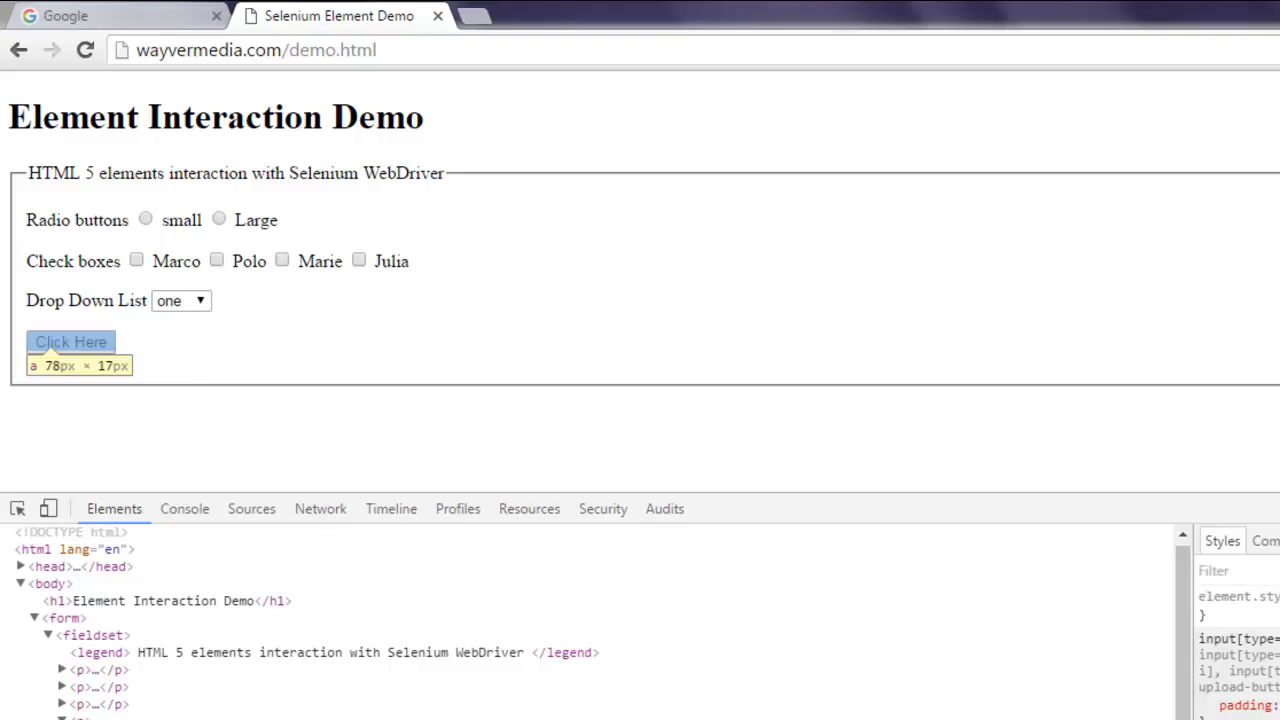
{"action": "mouse_move", "coordinate": [70, 342]}
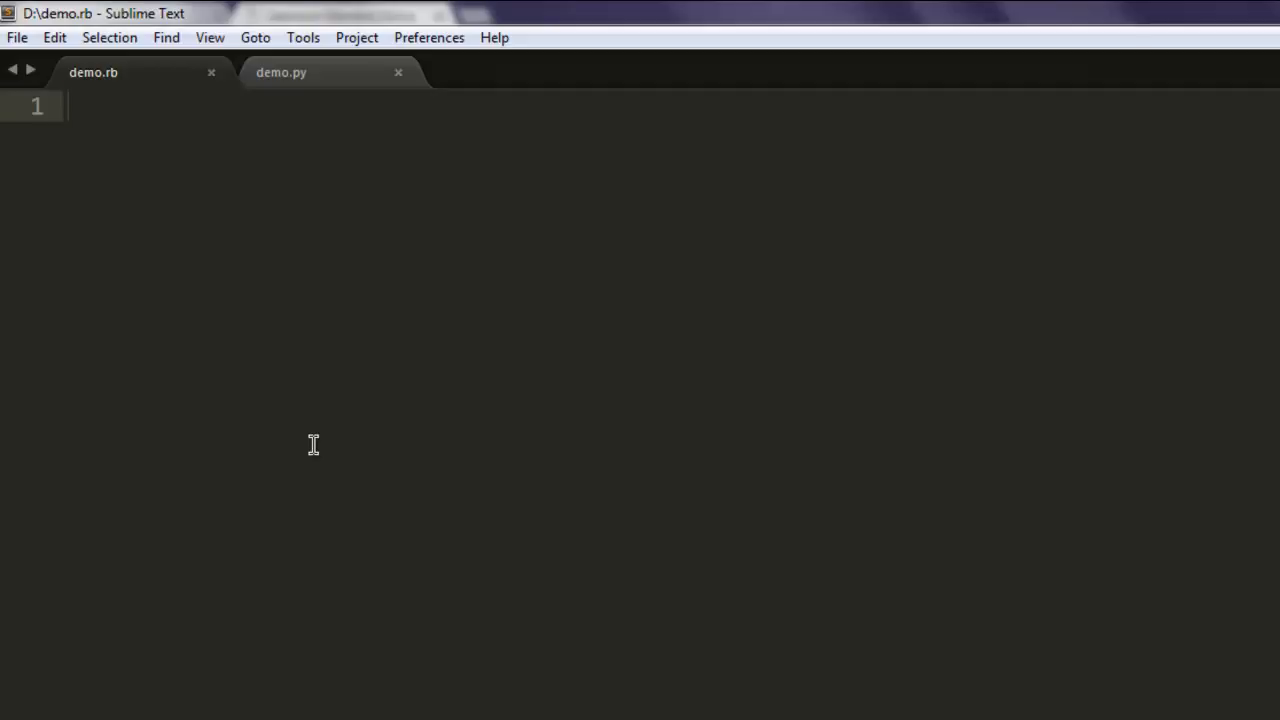
Step: Write require 'selenium-webdriver' and driver = Selenium::WebDriver.for :firefox in demo.rb
{"action": "type", "text": "req"}
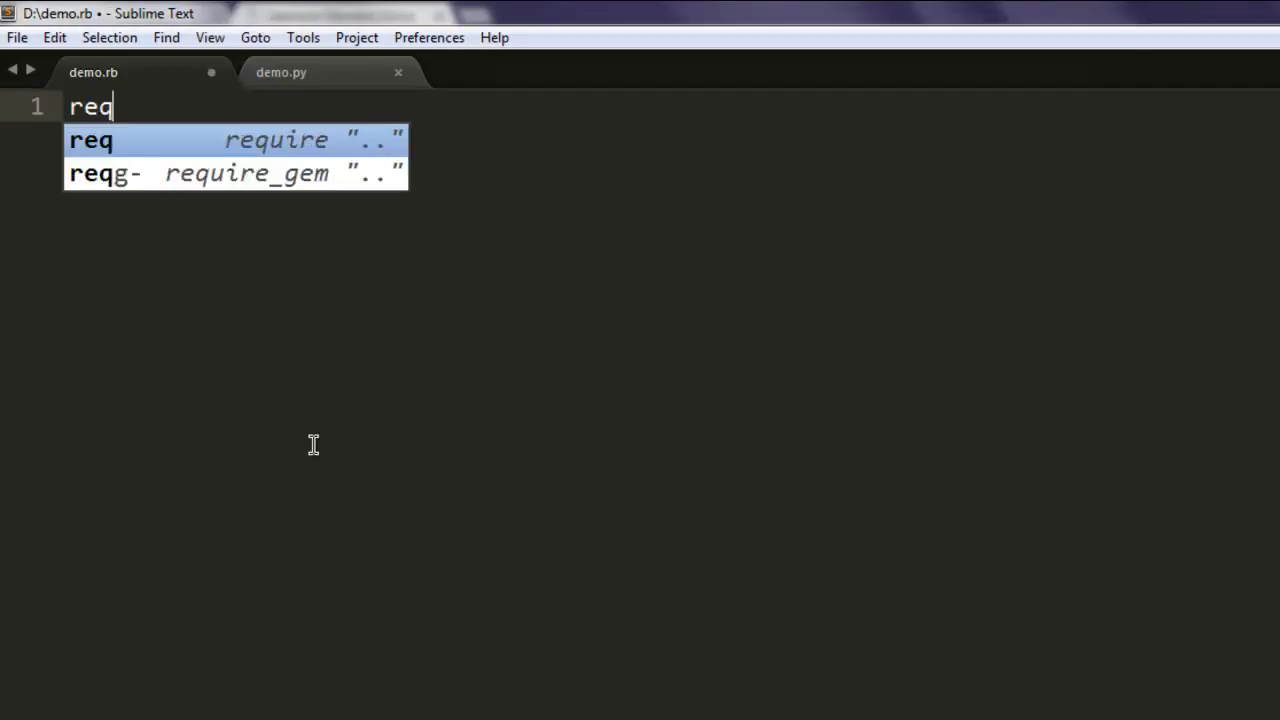
{"action": "type", "text": "require 'seleniu"}
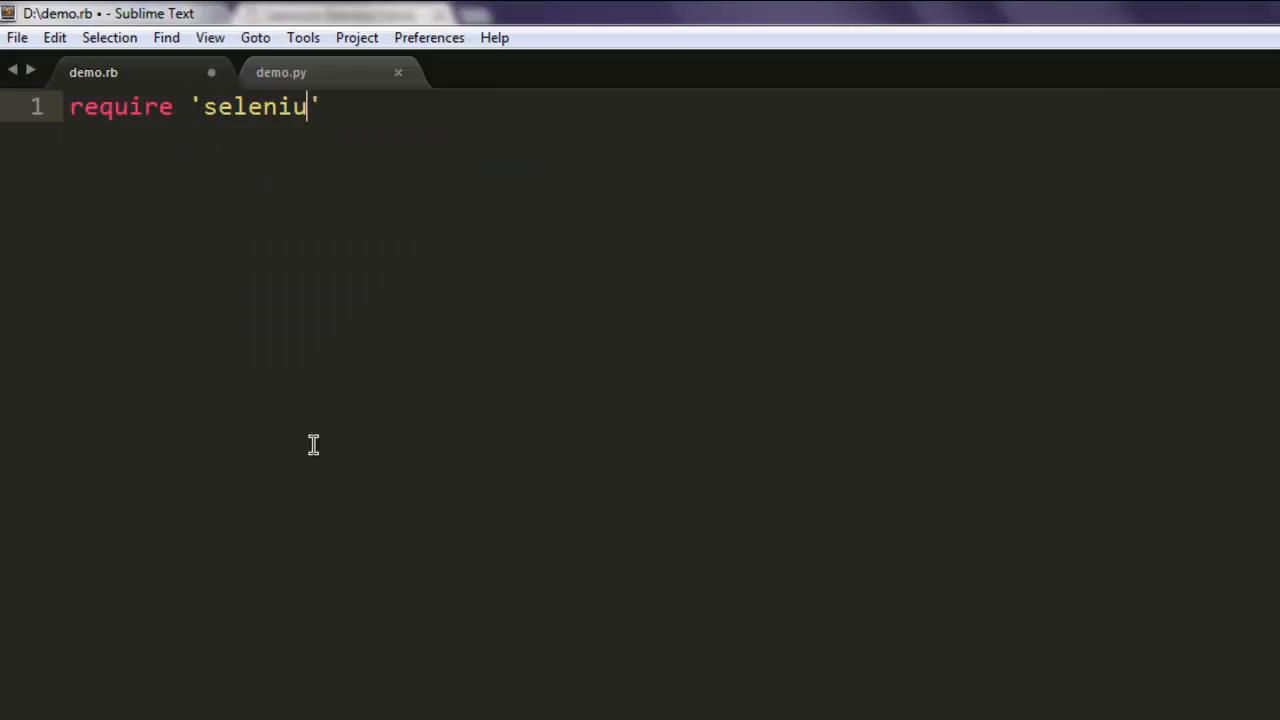
{"action": "type", "text": "m-webdriver"}
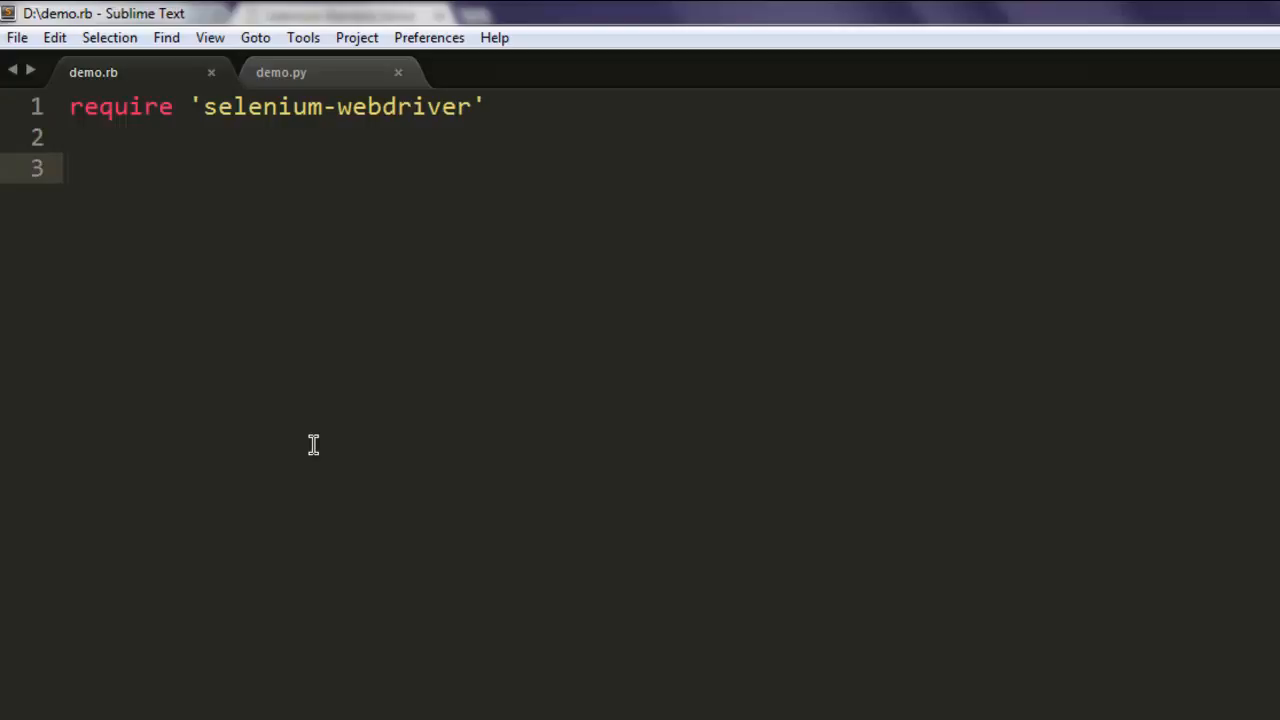
{"action": "type", "text": "driver ="}
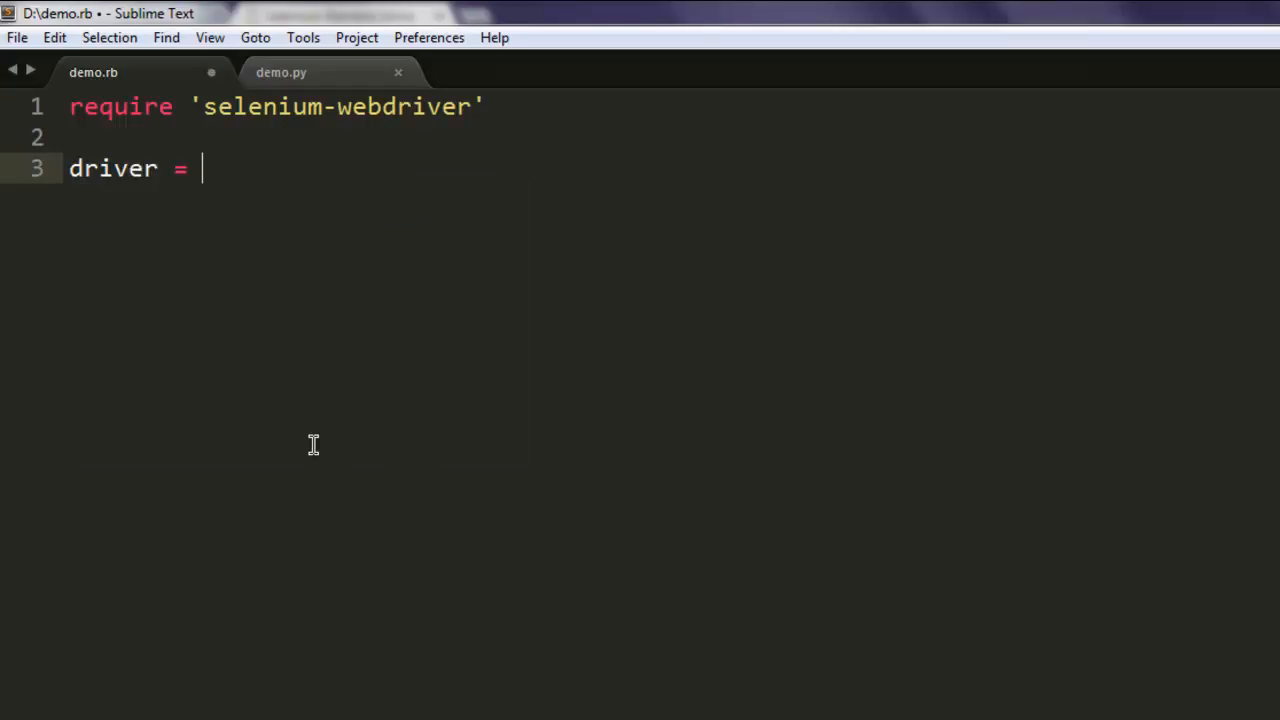
{"action": "type", "text": "Selenium::"}
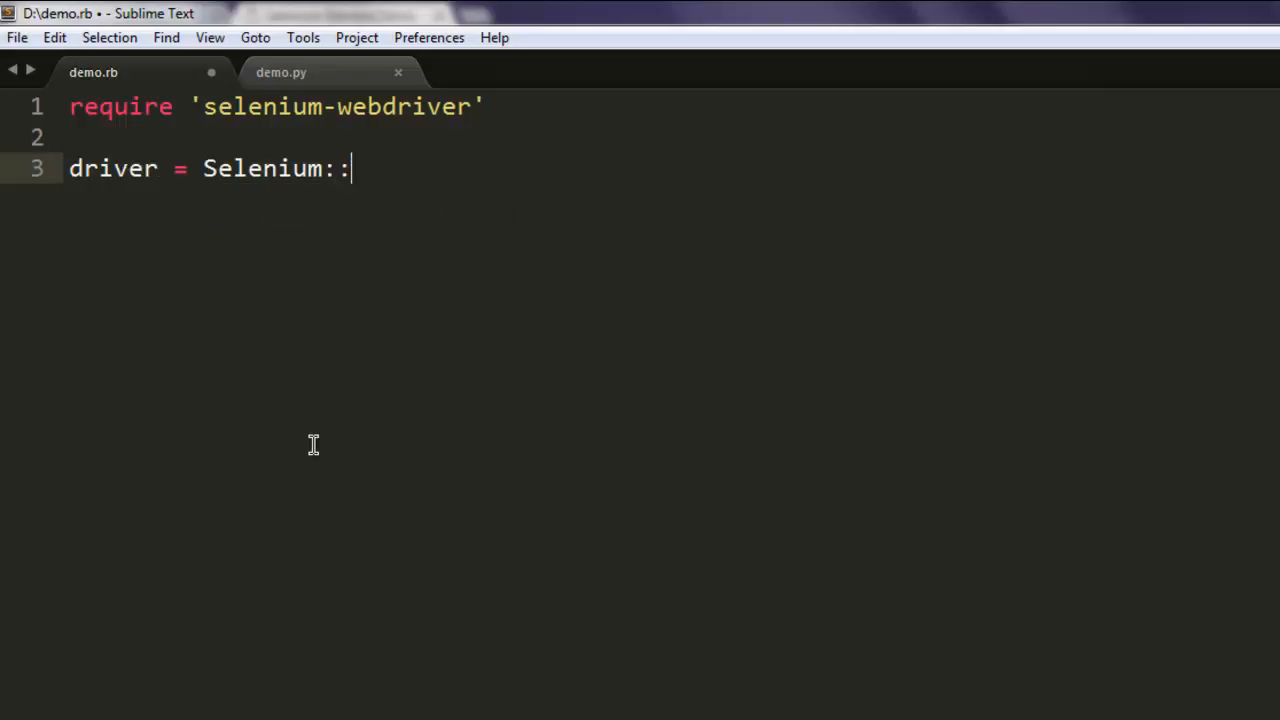
{"action": "type", "text": "WebDriver."}
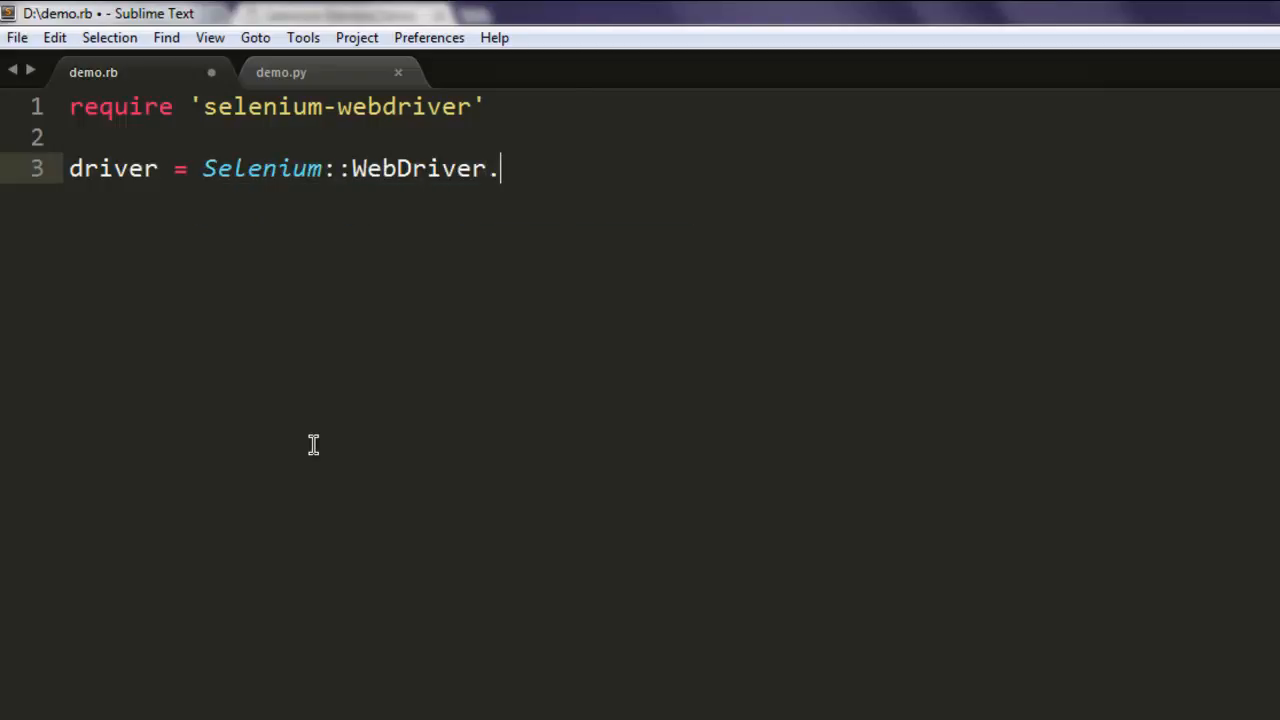
{"action": "type", "text": "for :firef"}
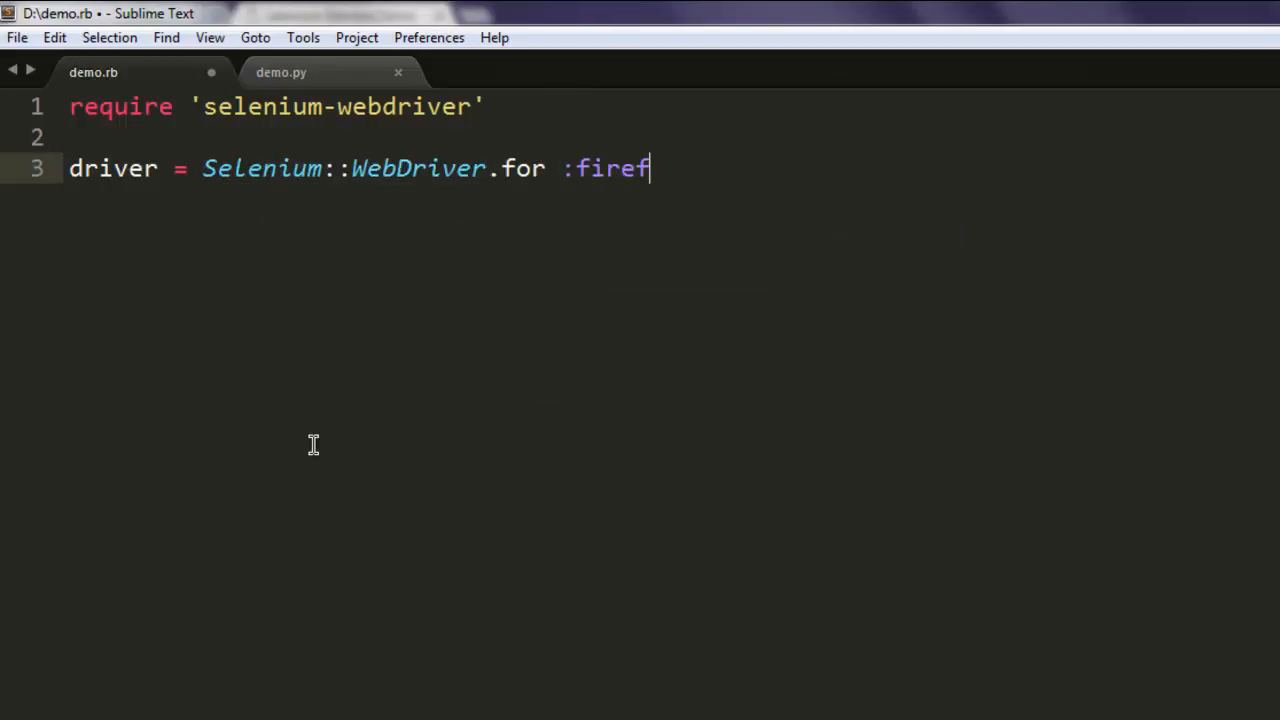
{"action": "type", "text": "ox"}
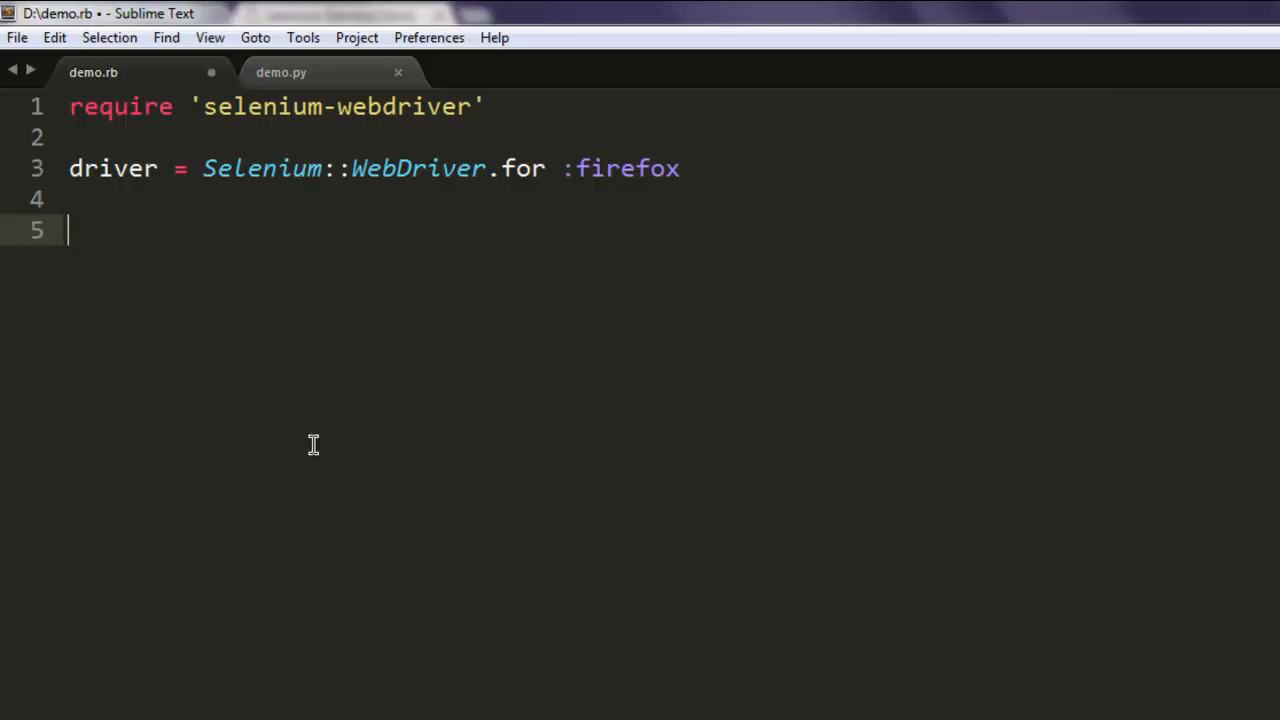
{"action": "type", "text": "driver."}
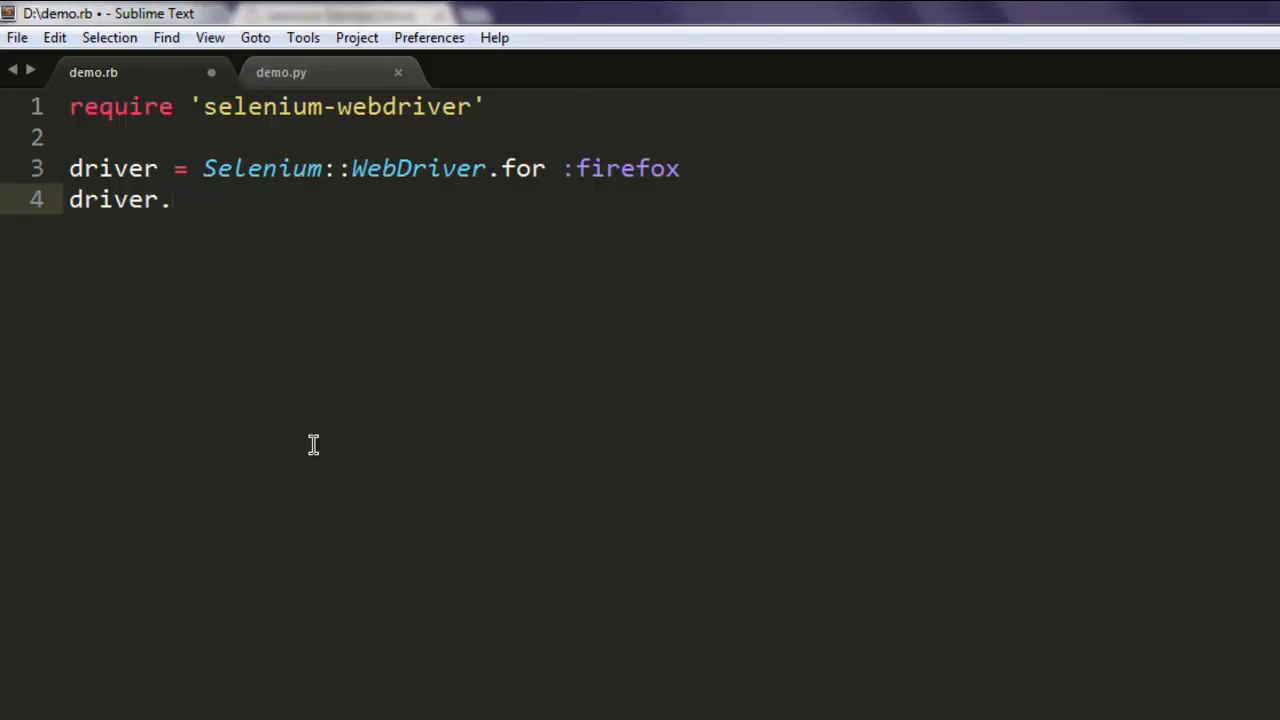
{"action": "type", "text": "navi"}
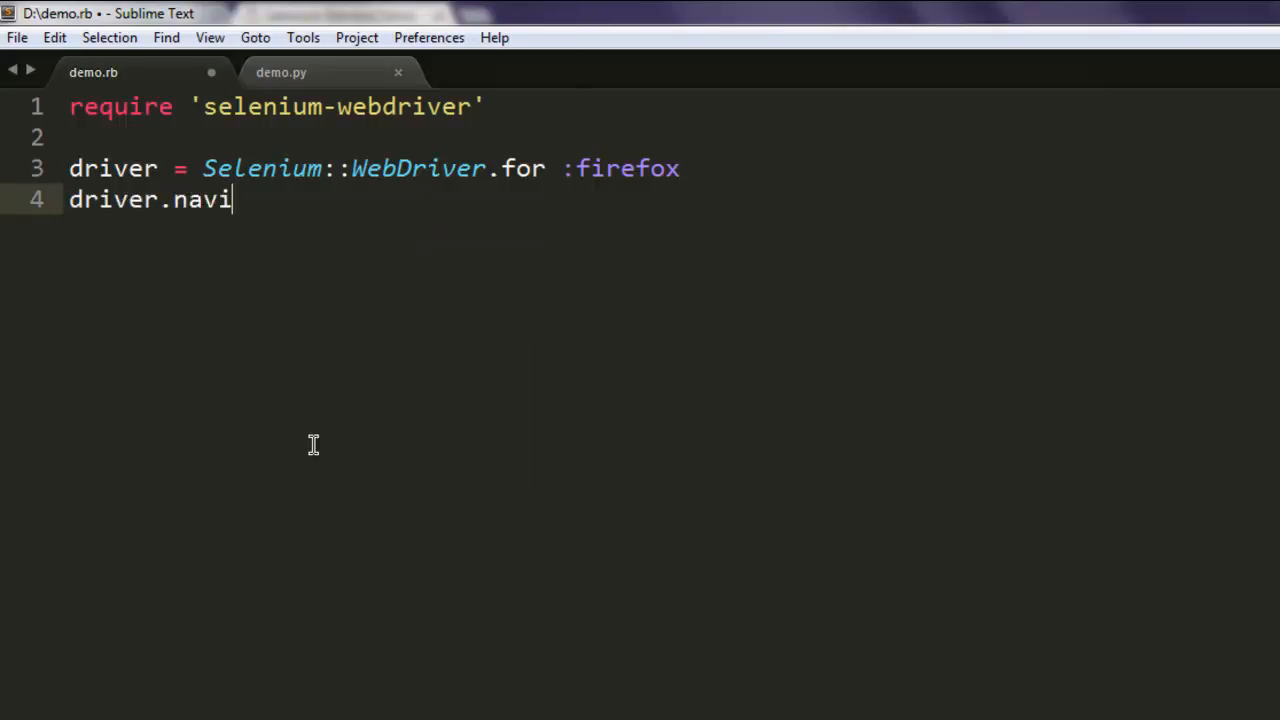
{"action": "type", "text": "gate."}
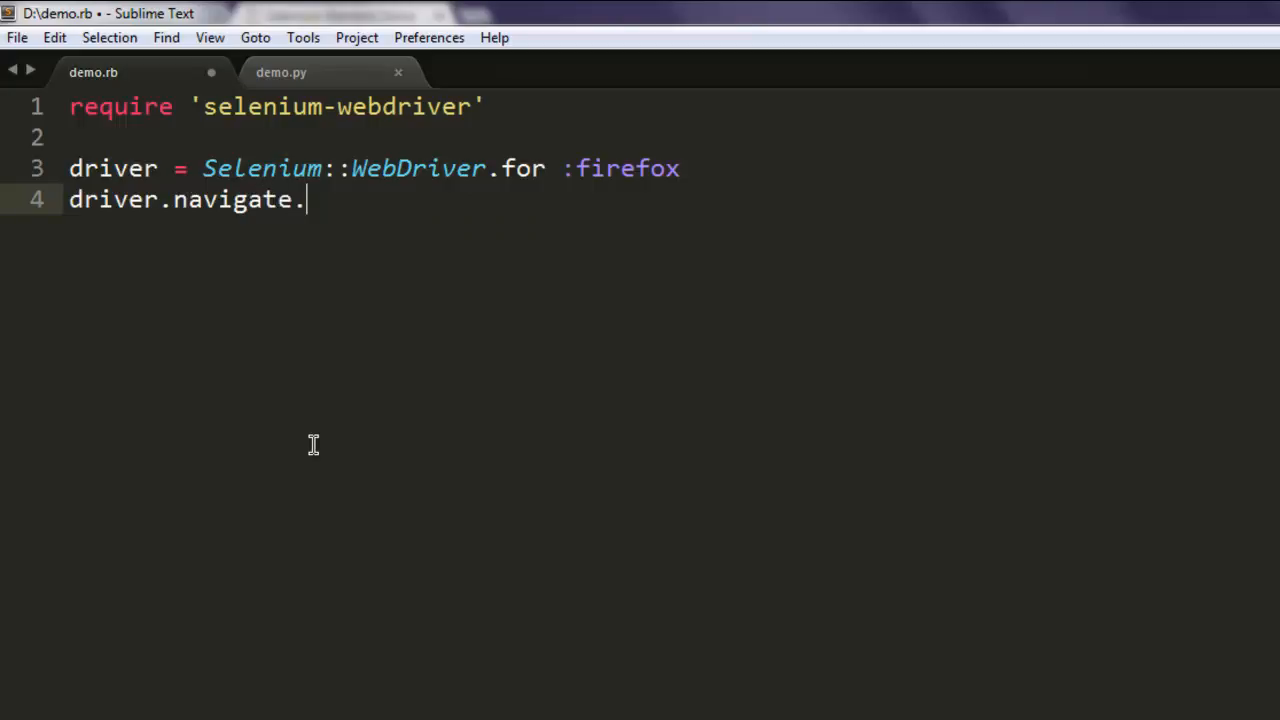
{"action": "type", "text": "to ''"}
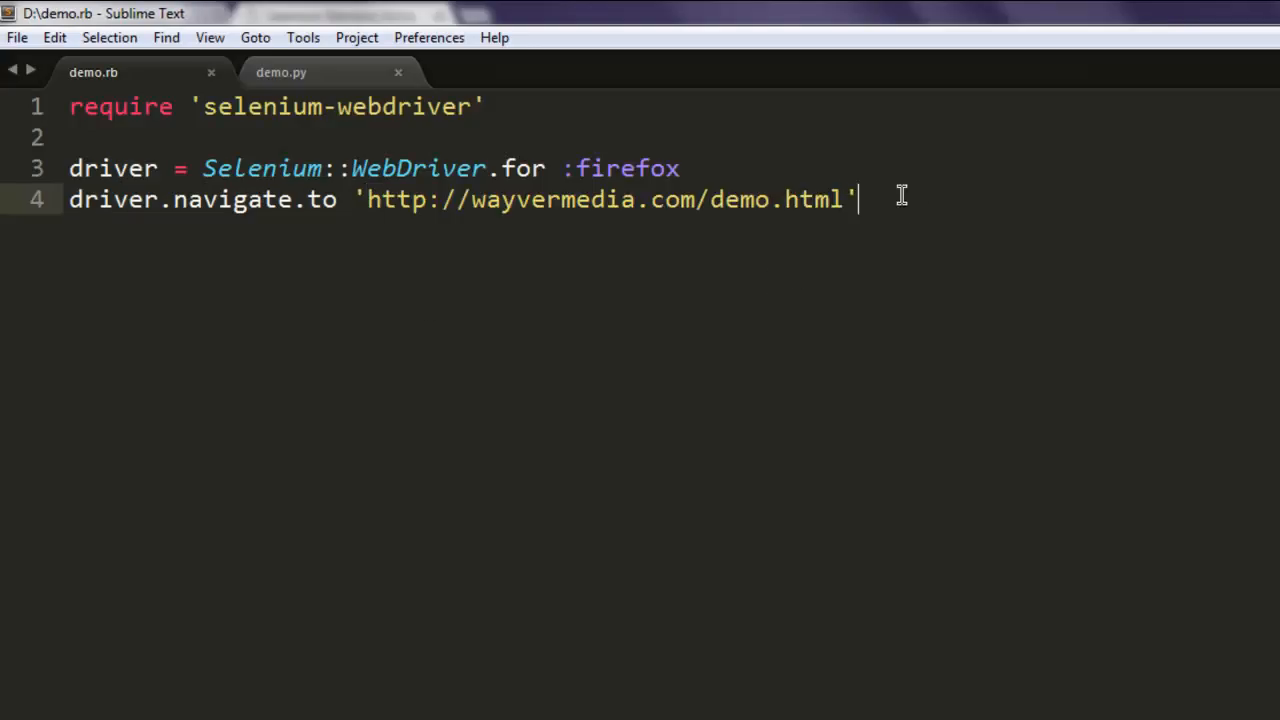
Step: Add element = driver.find_element(:id,'btn') on line 6 and begin the next line
{"action": "type", "text": "el"}
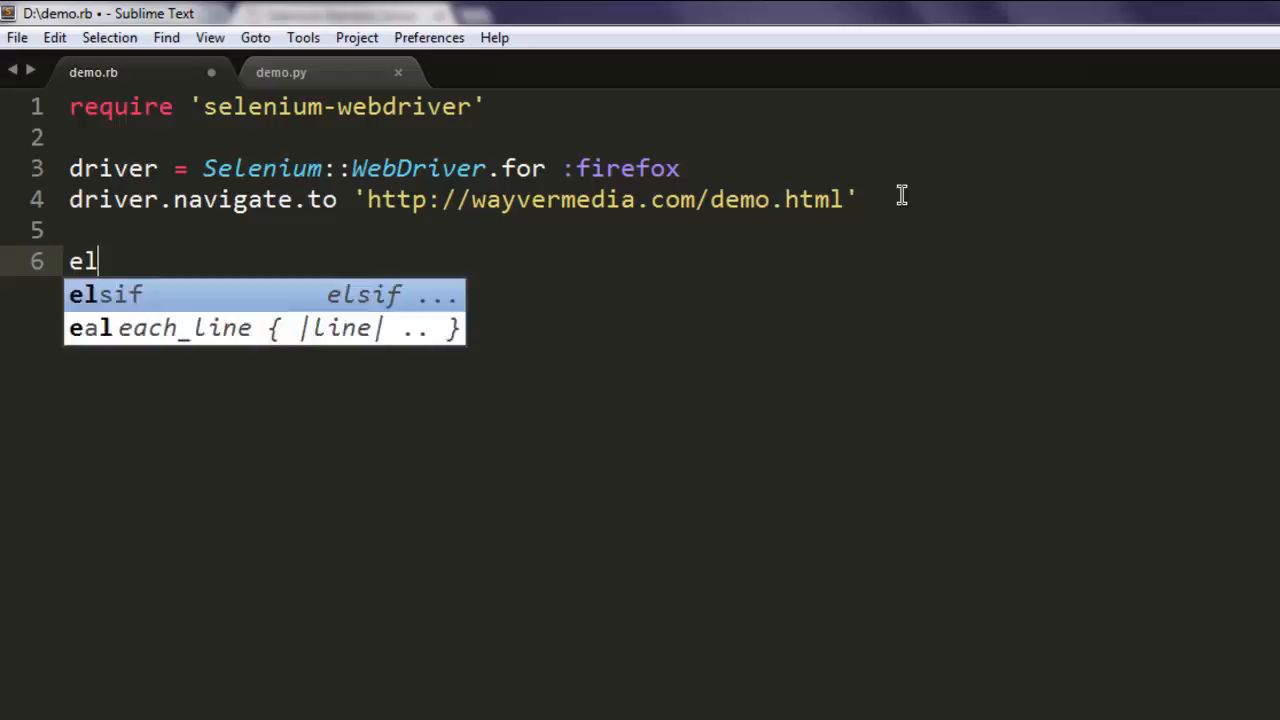
{"action": "type", "text": "ement ="}
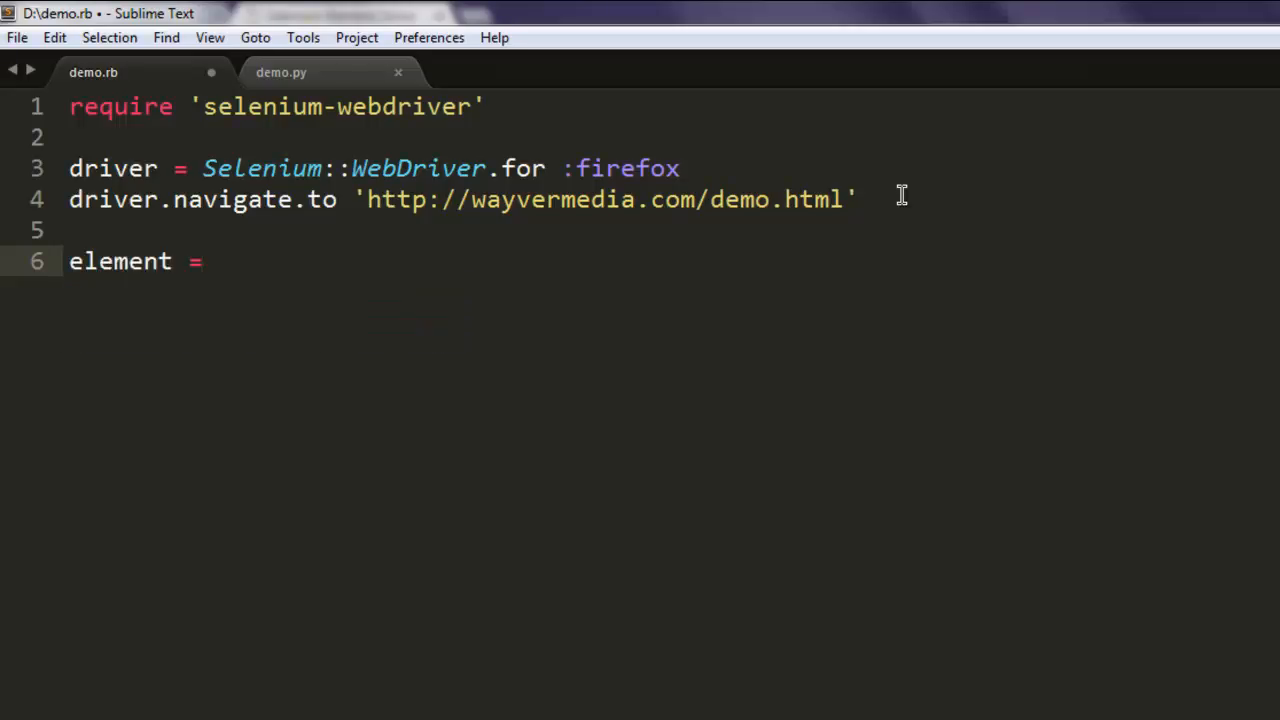
{"action": "type", "text": "driver."}
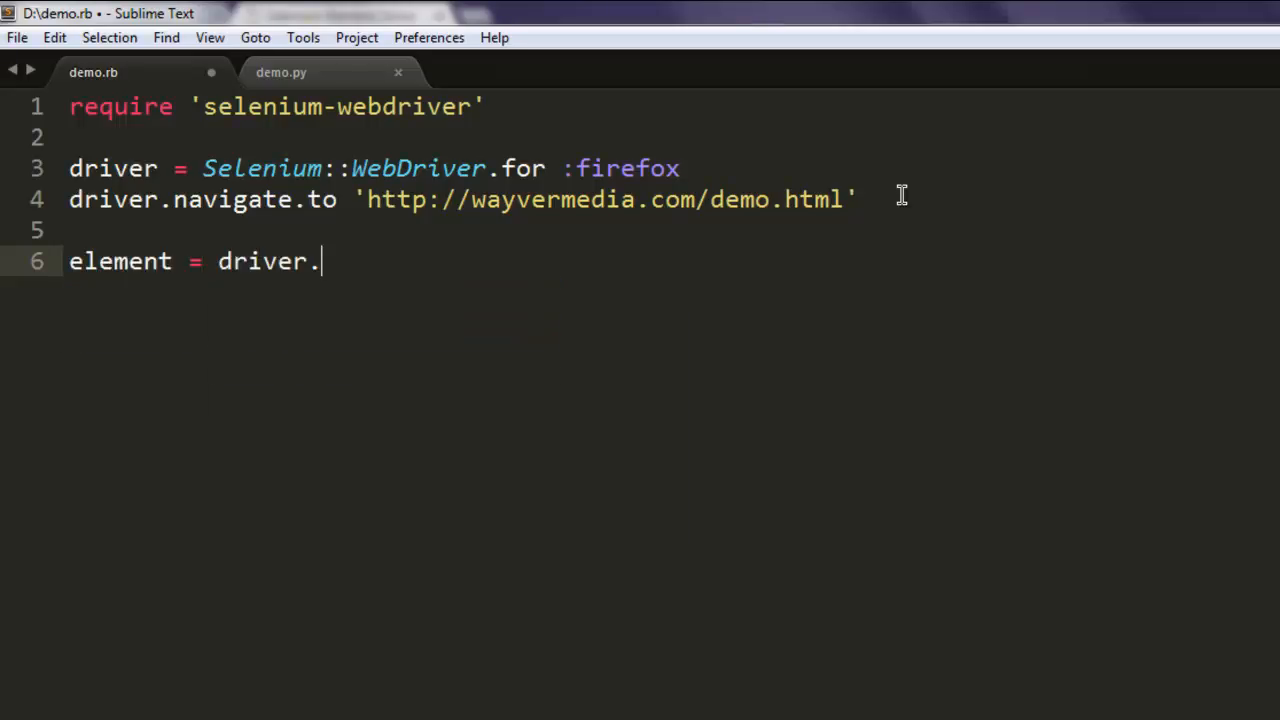
{"action": "type", "text": "find_e"}
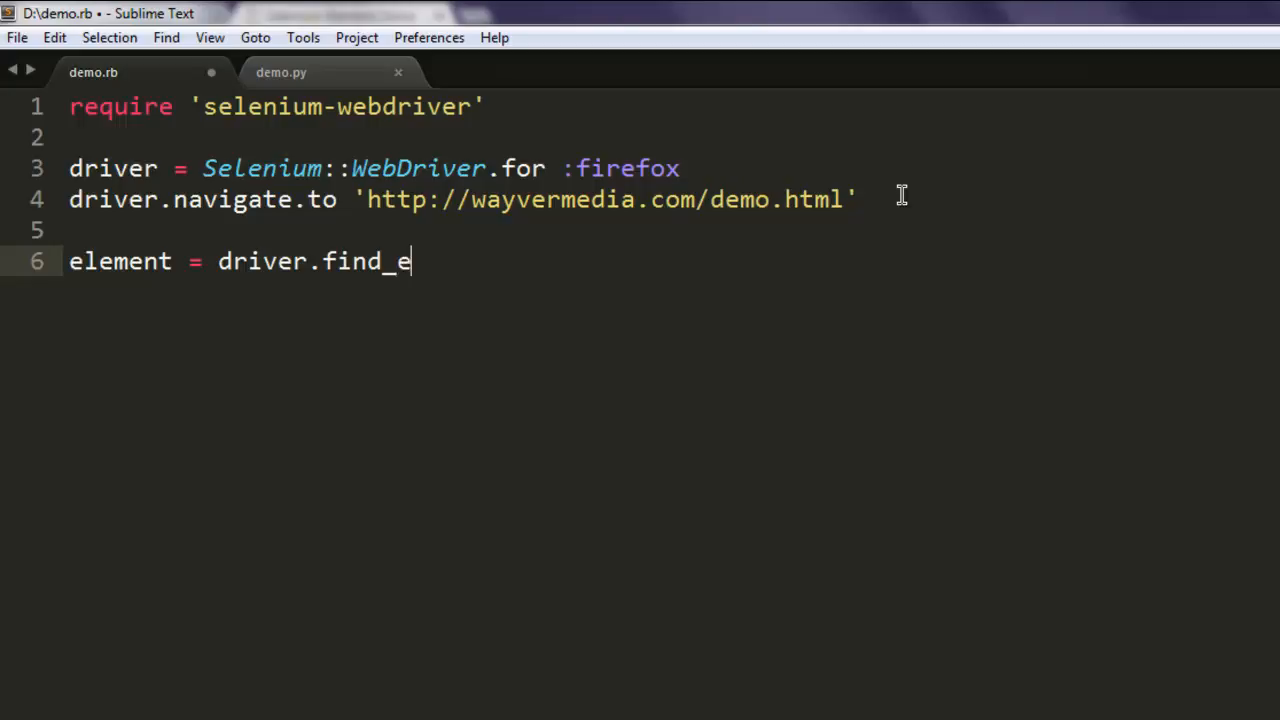
{"action": "type", "text": "lement"}
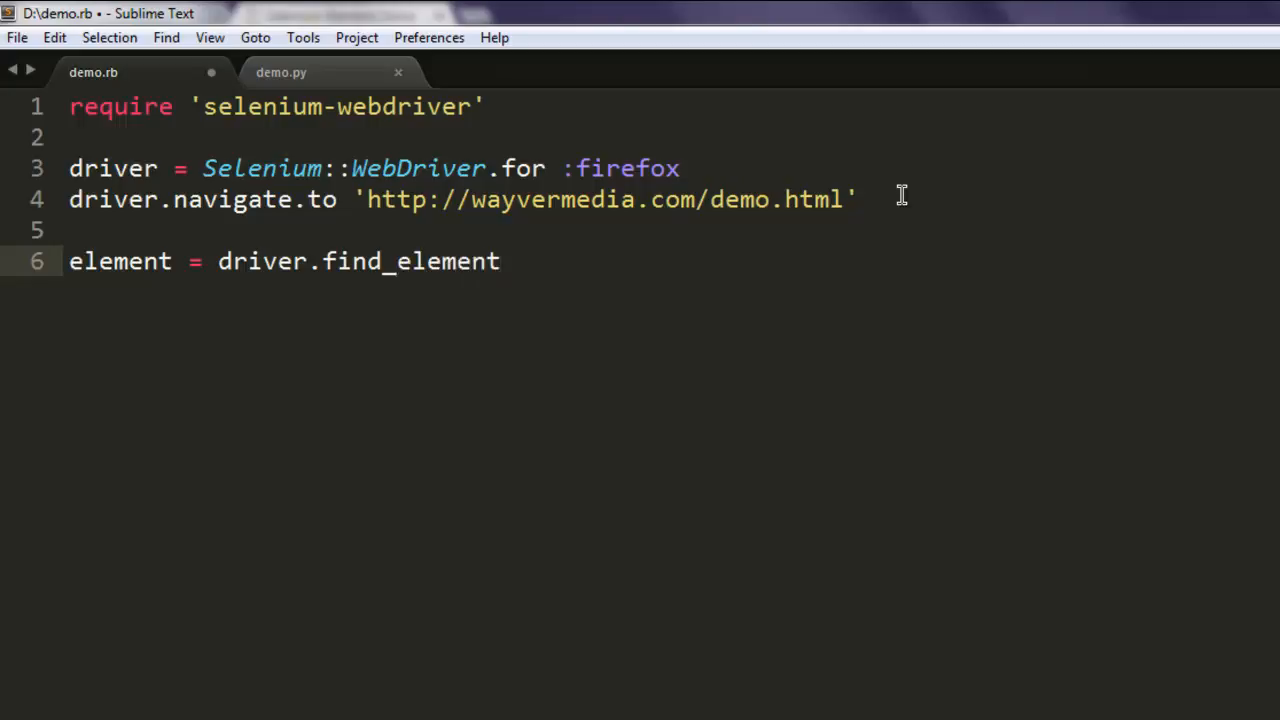
{"action": "type", "text": "(:id)"}
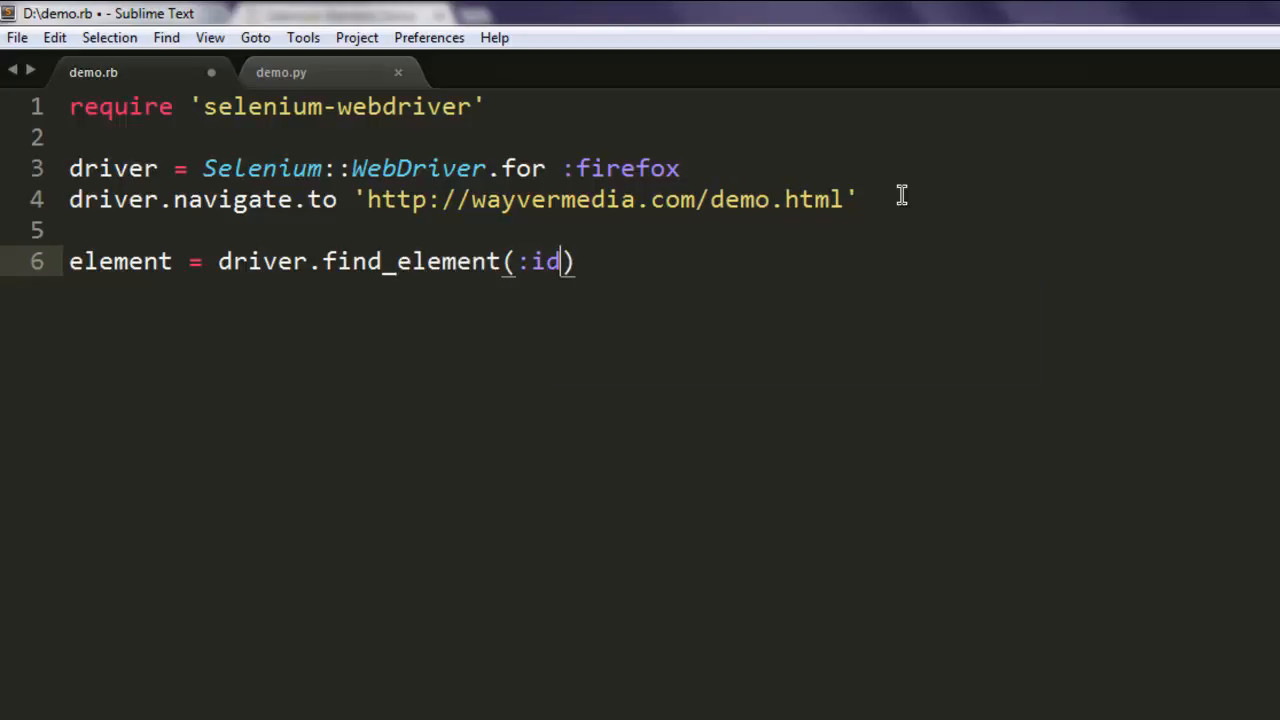
{"action": "type", "text": ",'b'"}
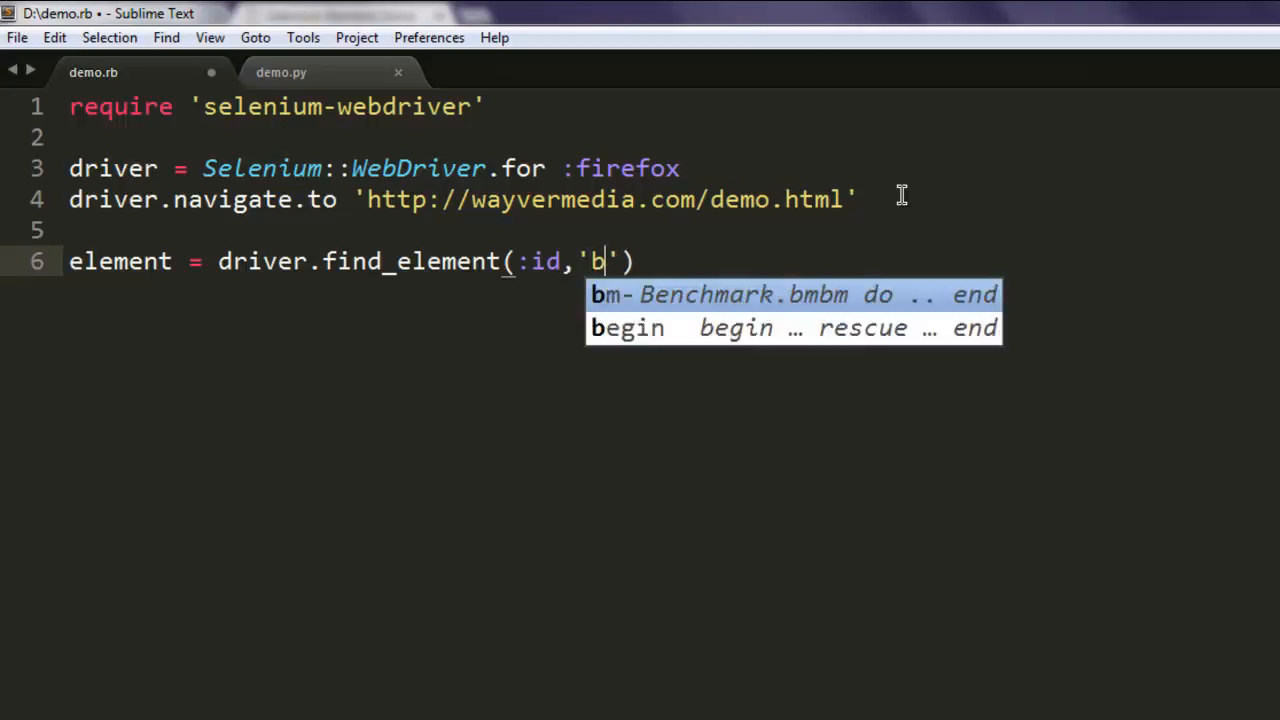
{"action": "type", "text": "tn"}
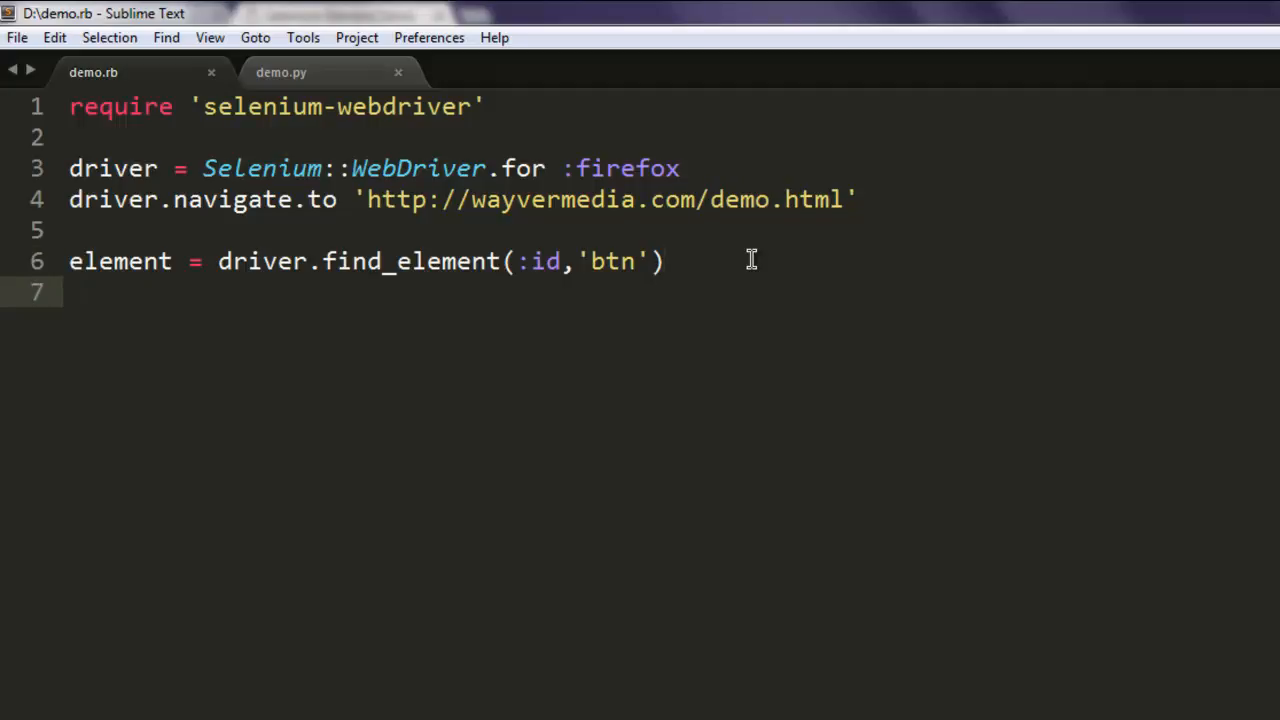
{"action": "type", "text": "pu"}
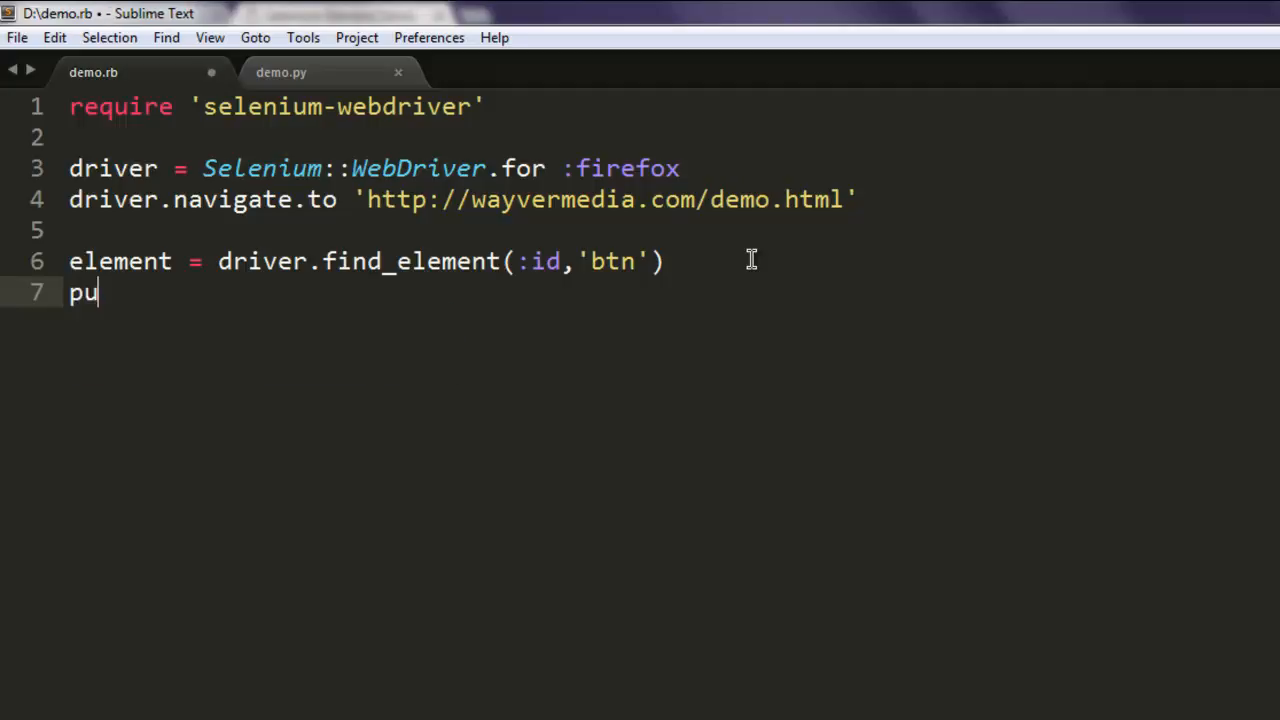
Step: Finish line 7 as puts element.location
{"action": "type", "text": "ts element"}
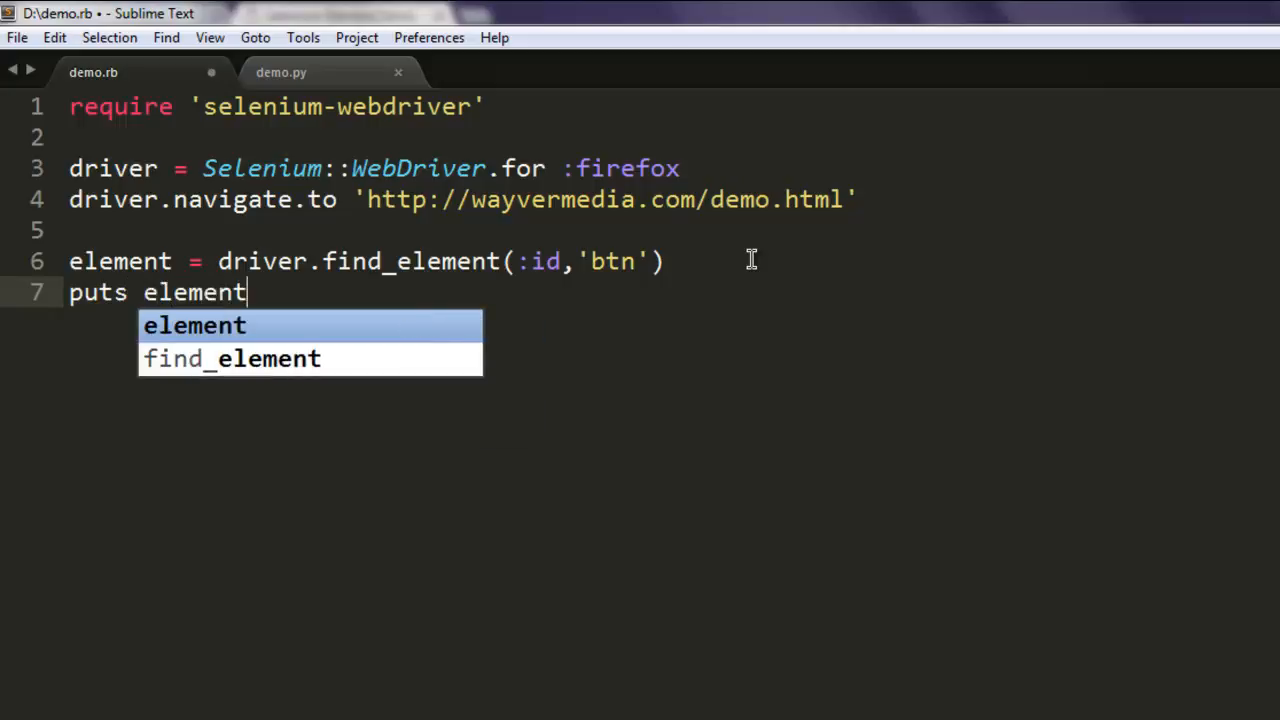
{"action": "type", "text": ".location"}
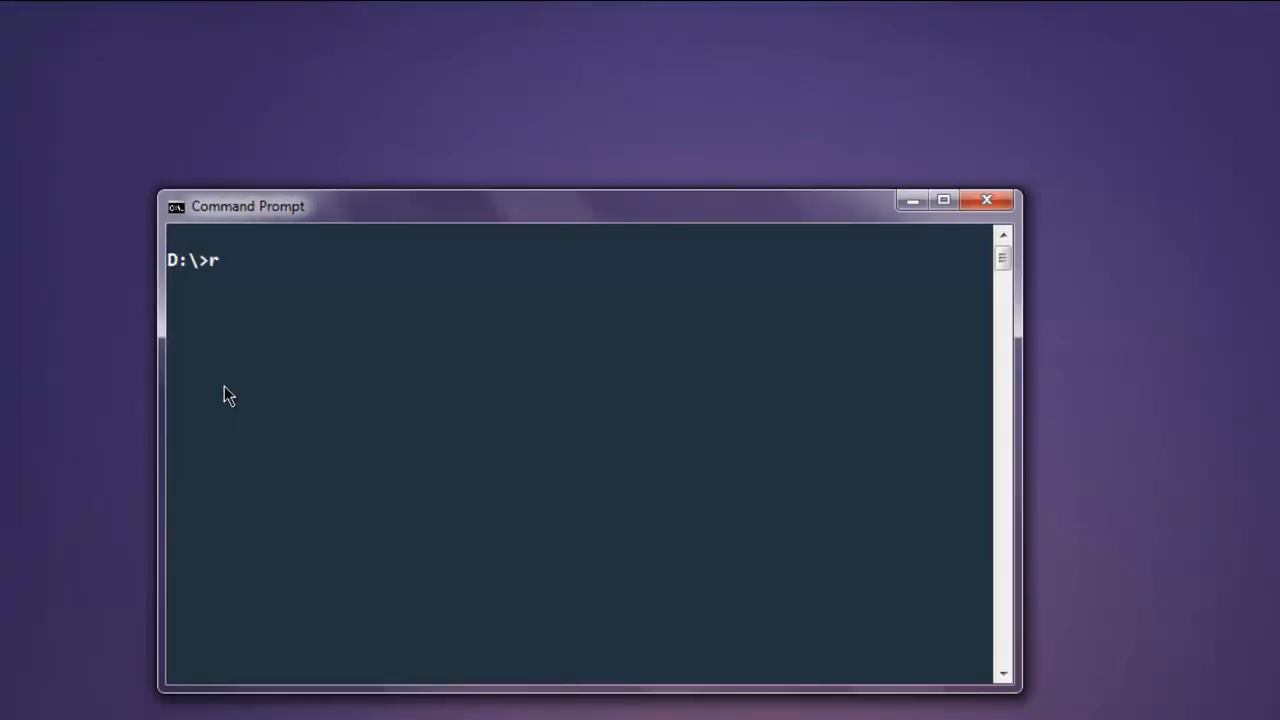
Step: Run ruby demo.rb from the D:\ Command Prompt
{"action": "type", "text": "uby demo.rb"}
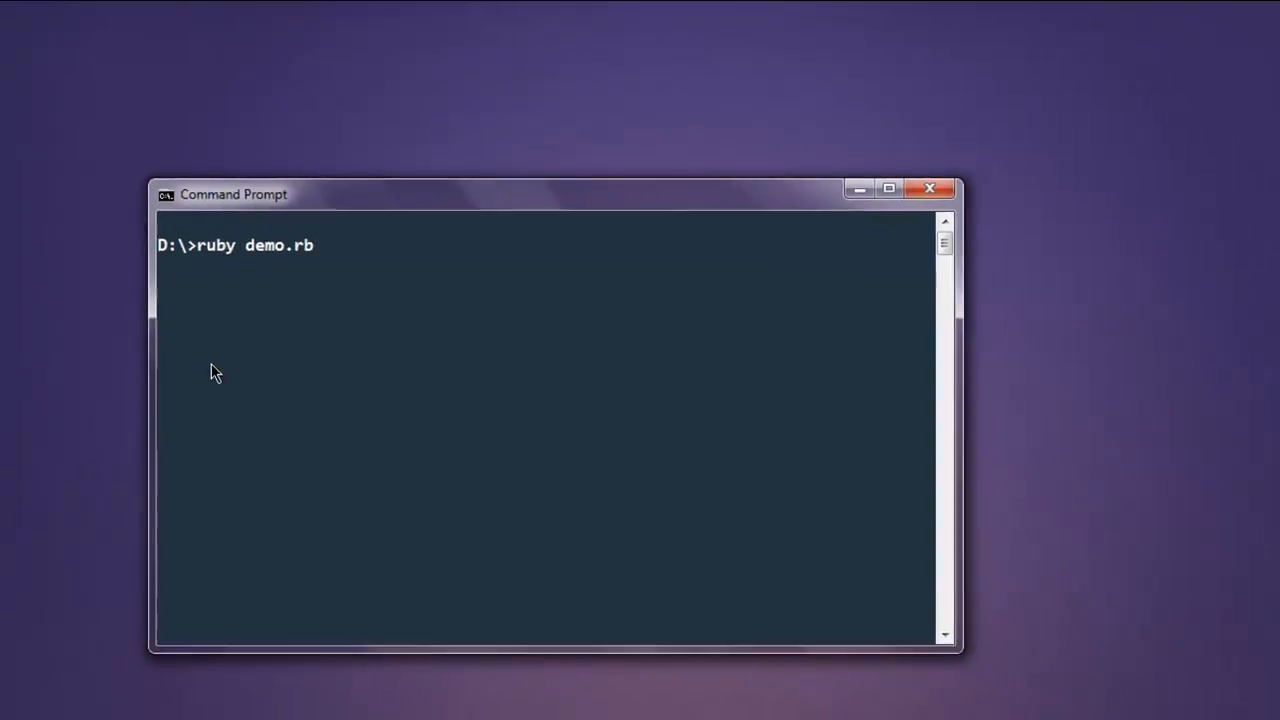
{"action": "key", "text": "Return"}
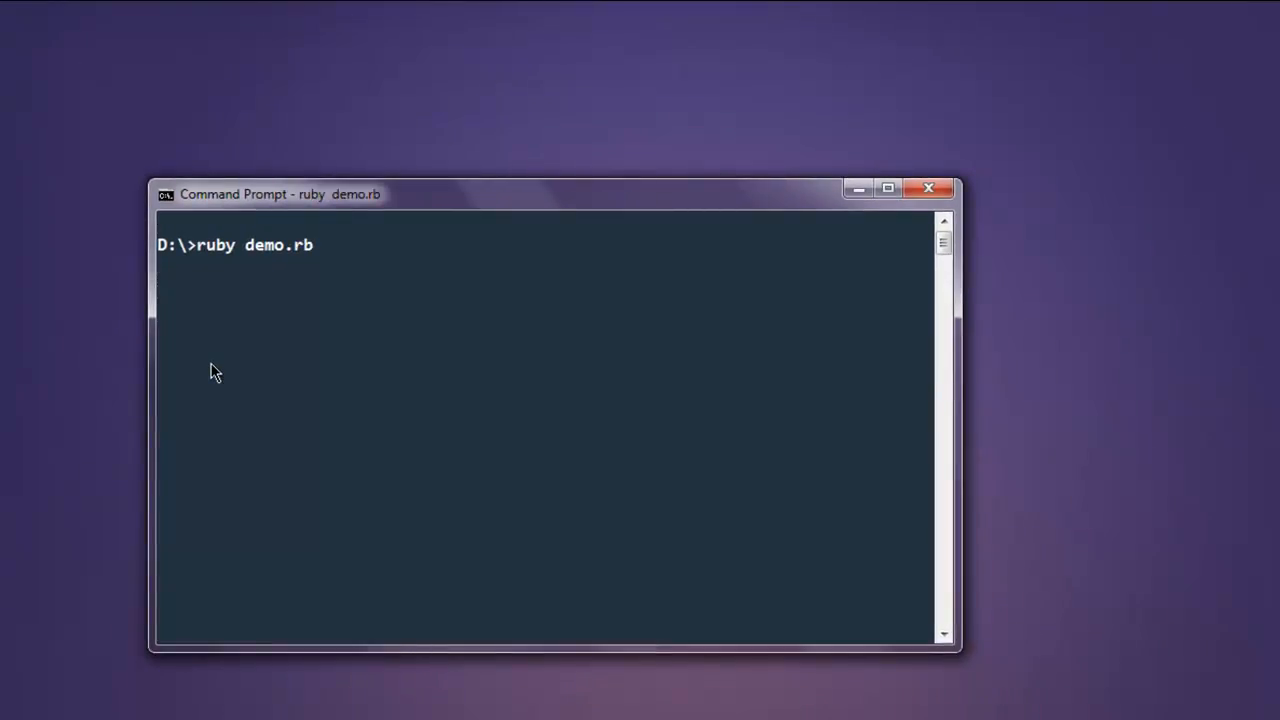
{"action": "key", "text": "Return"}
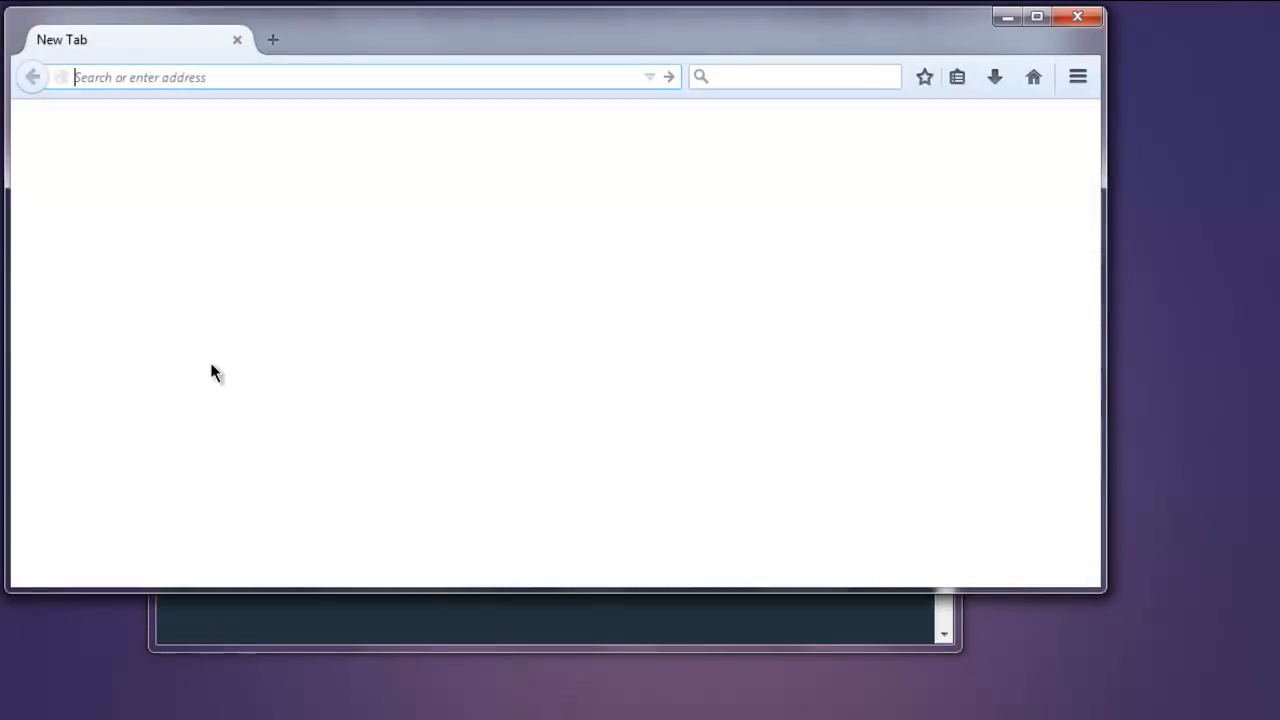
Step: Load wayvermedia.com/demo.html in the script-driven Firefox window
{"action": "type", "text": "wayvermedia.com/demo.html"}
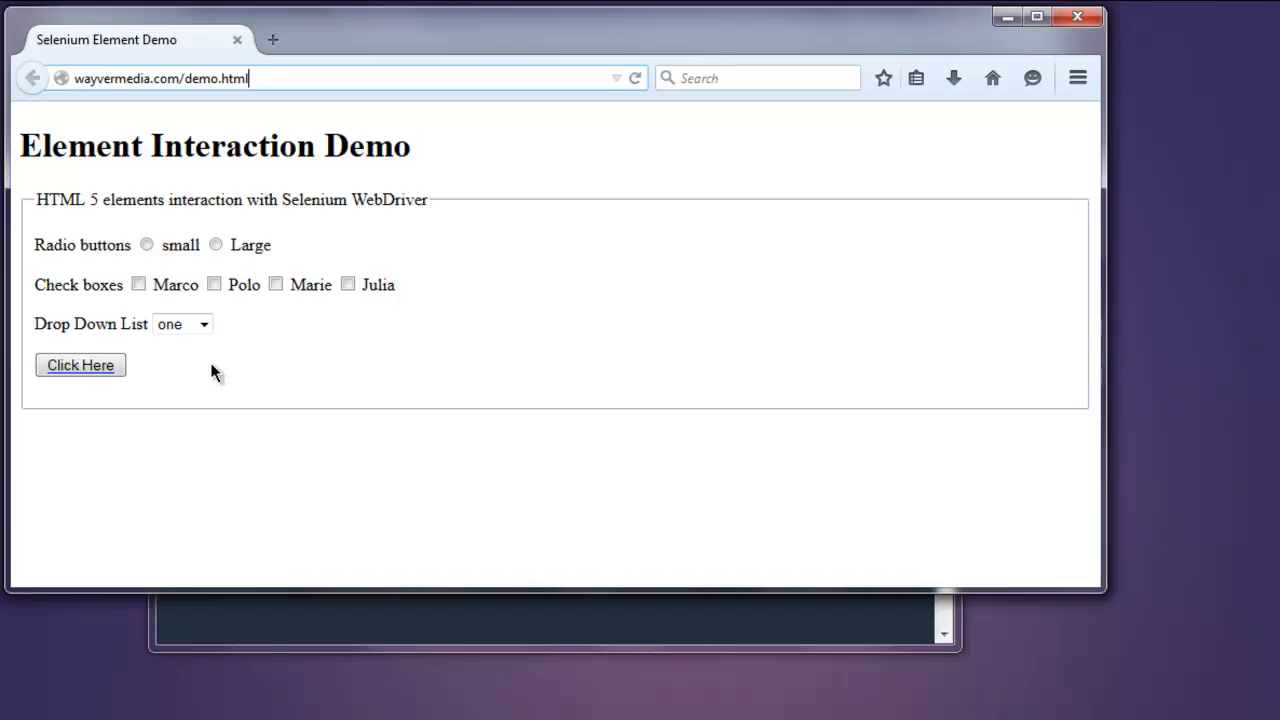
{"action": "mouse_move", "coordinate": [280, 620]}
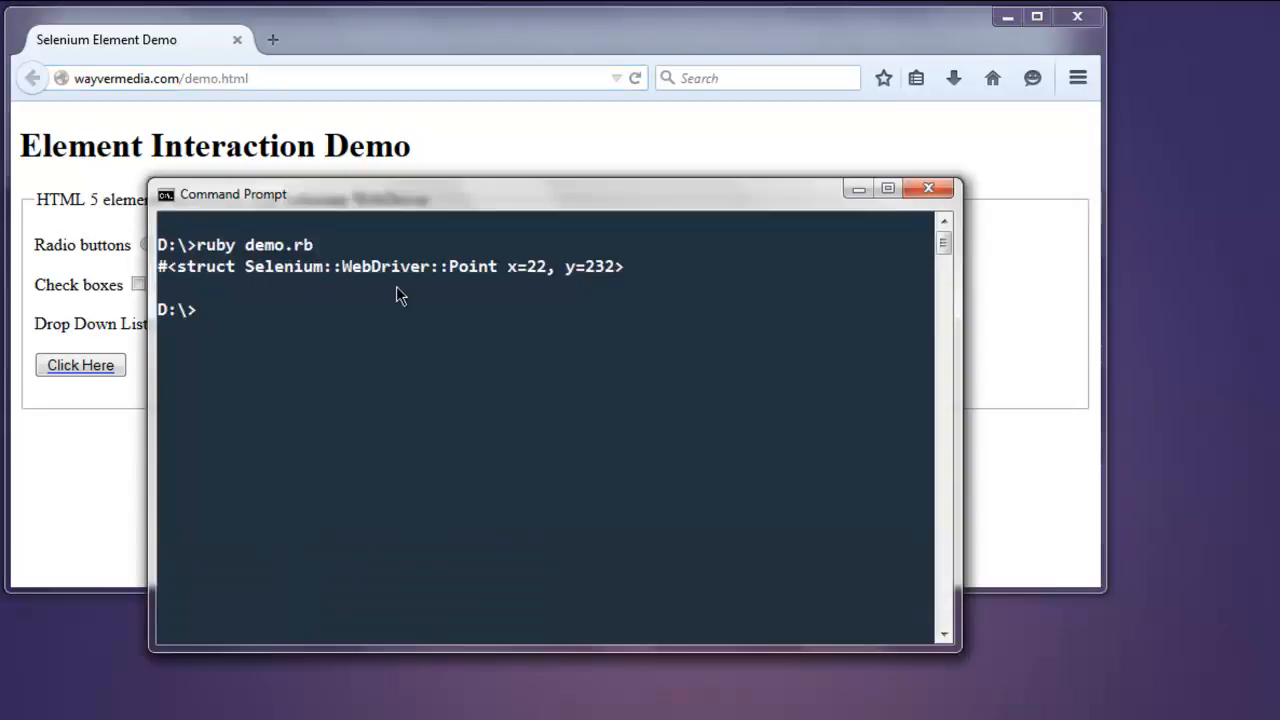
{"action": "mouse_move", "coordinate": [638, 277]}
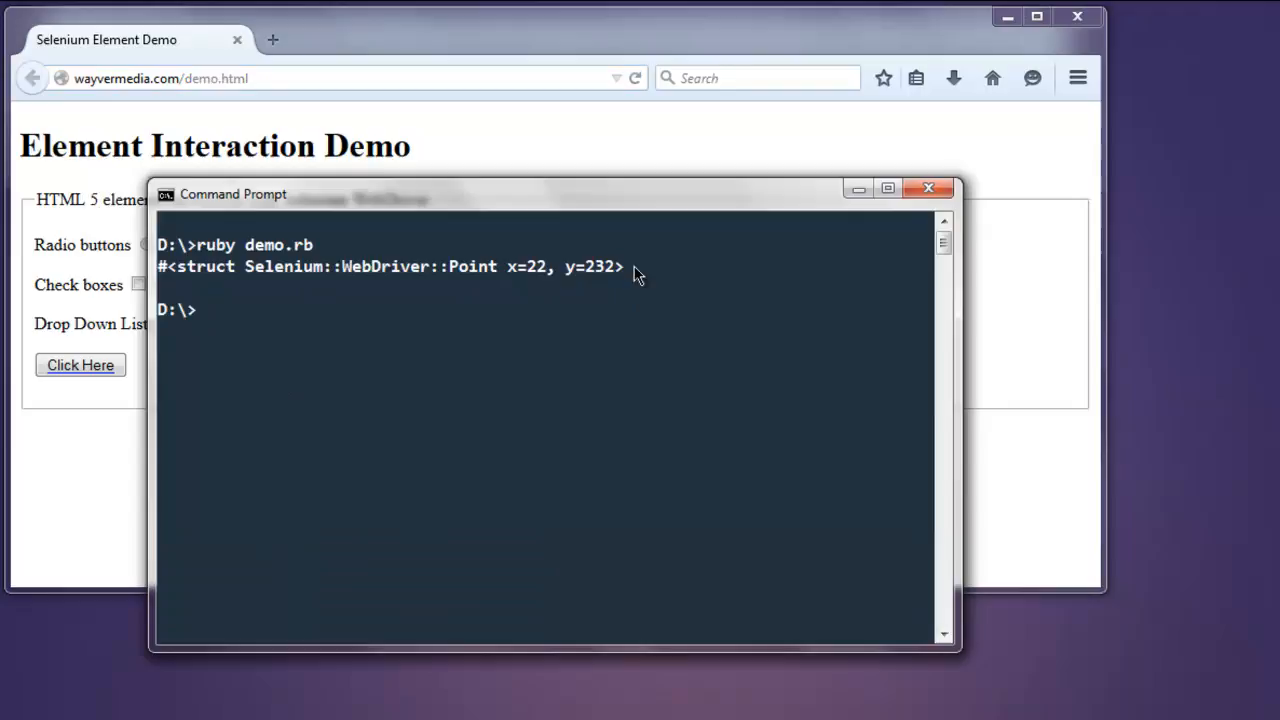
{"action": "mouse_move", "coordinate": [568, 324]}
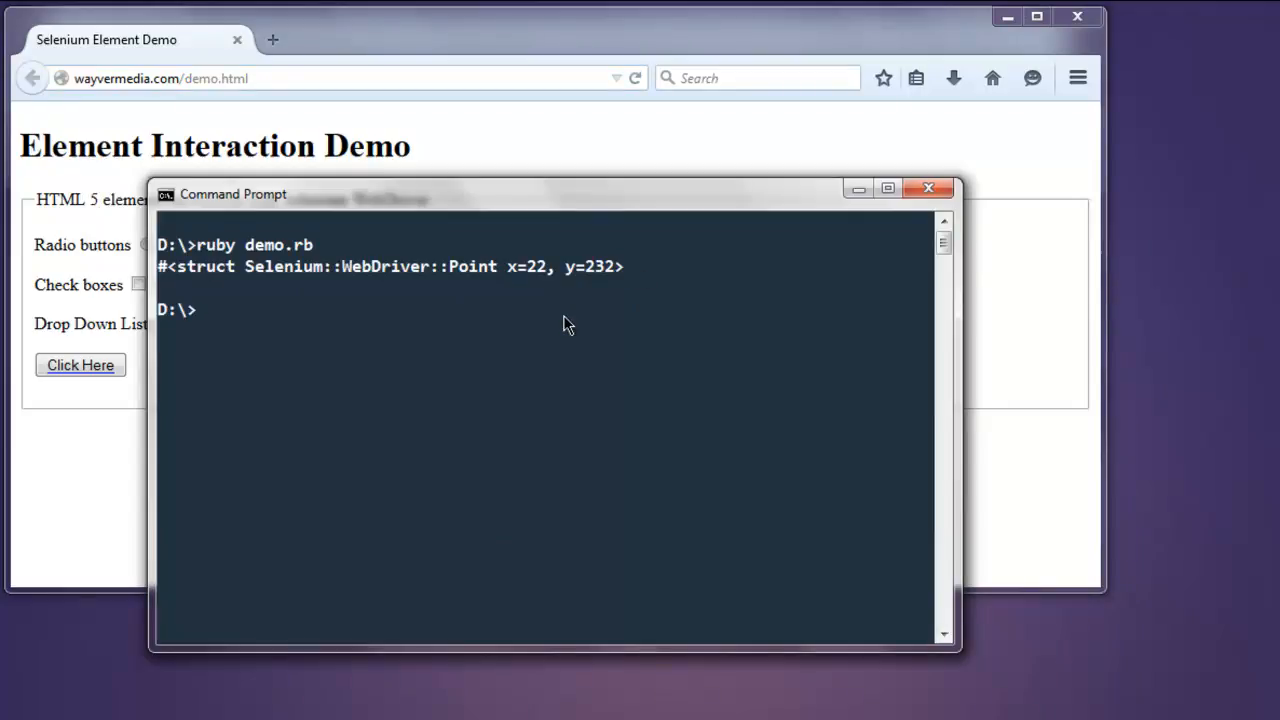
{"action": "mouse_move", "coordinate": [570, 305]}
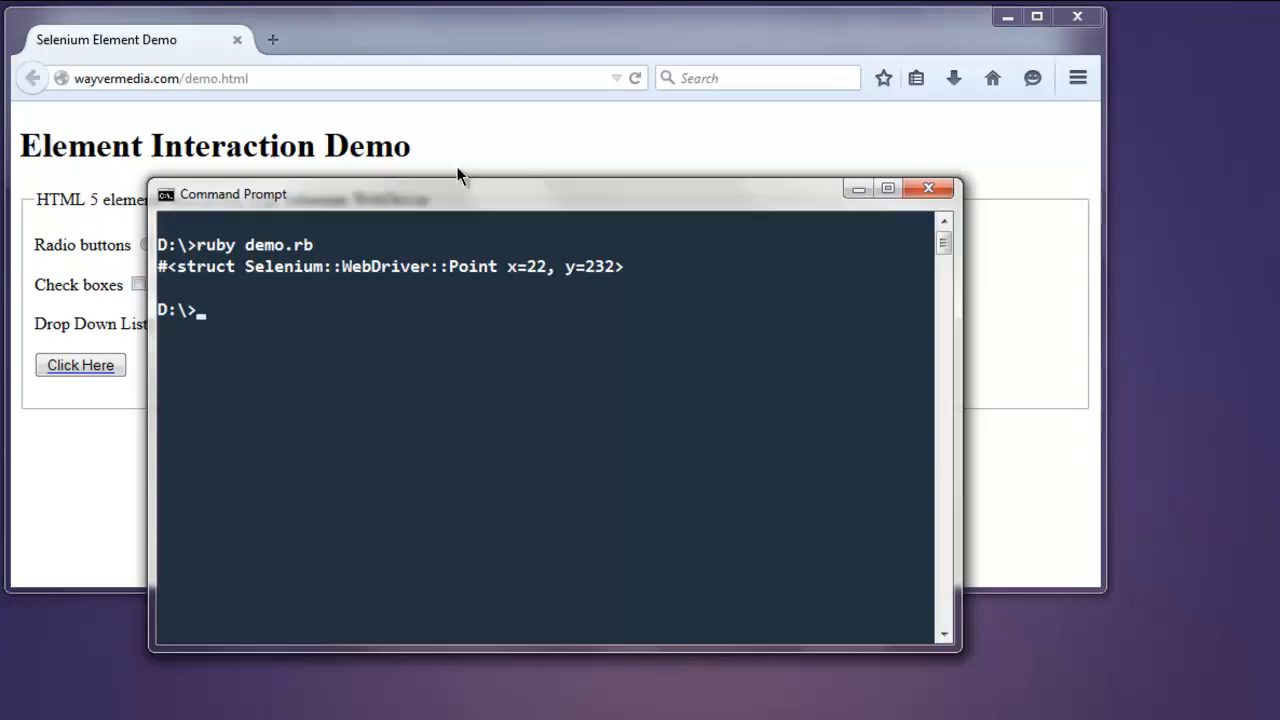
{"action": "mouse_move", "coordinate": [575, 346]}
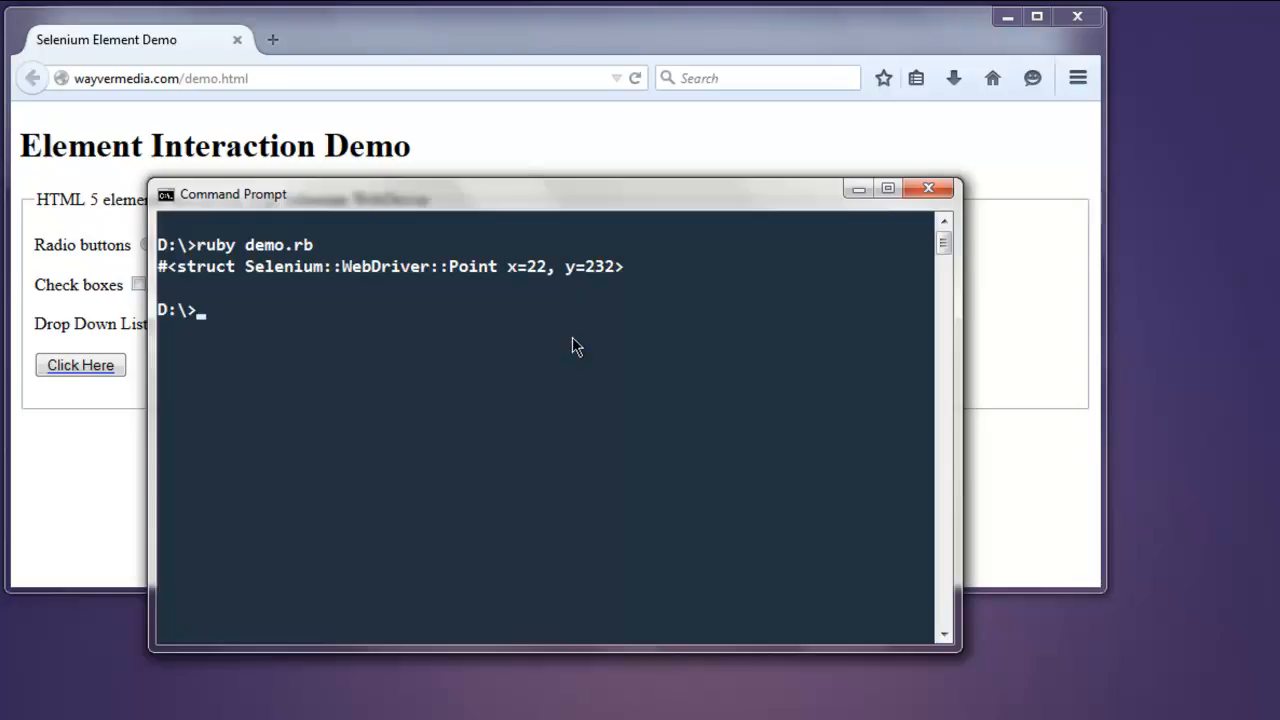
Step: Bring Command Prompt forward to read the printed location x=22, y=232
{"action": "left_click", "coordinate": [927, 188]}
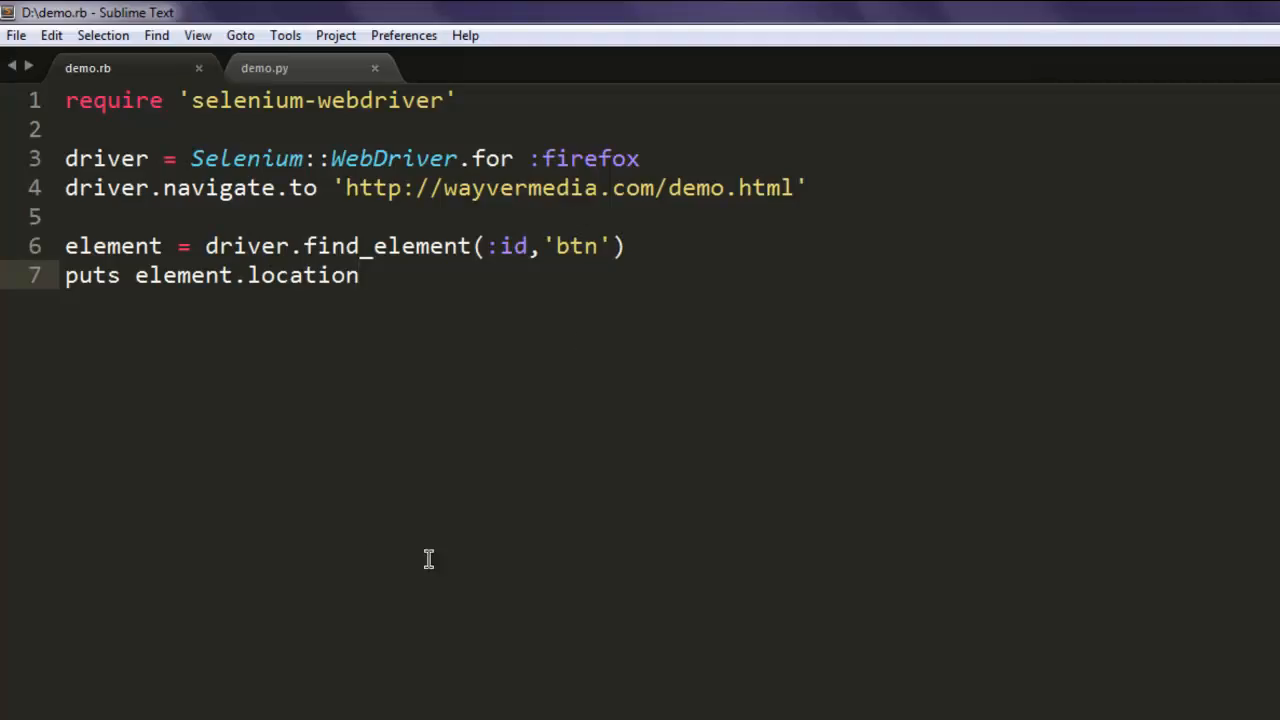
{"action": "mouse_move", "coordinate": [363, 513]}
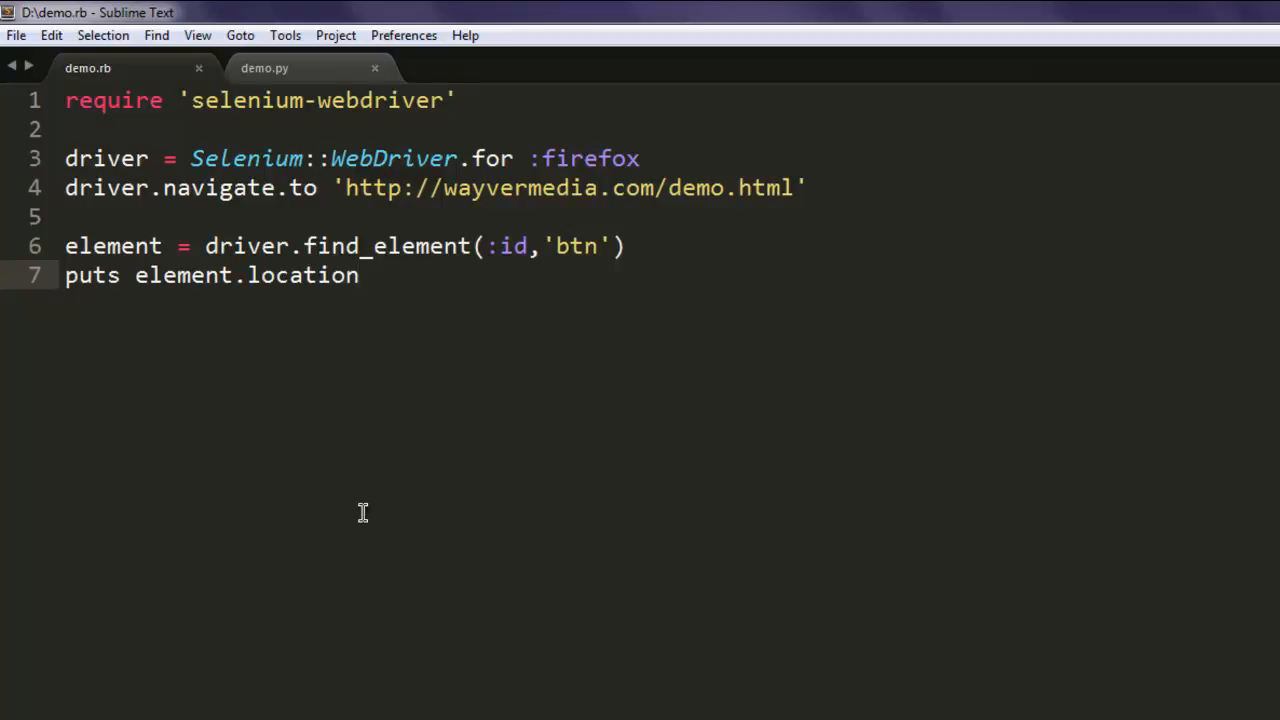
Step: Place the cursor at the end of line 7, puts element.location, in demo.rb
{"action": "left_click", "coordinate": [358, 275]}
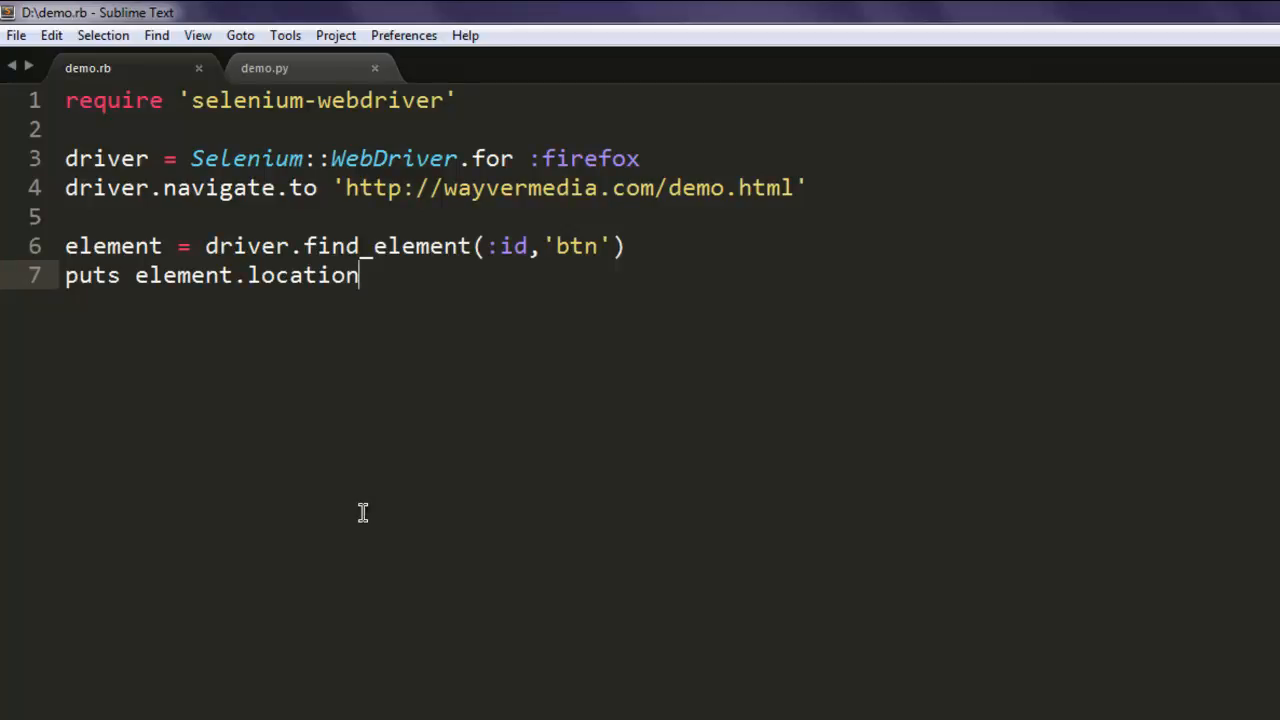